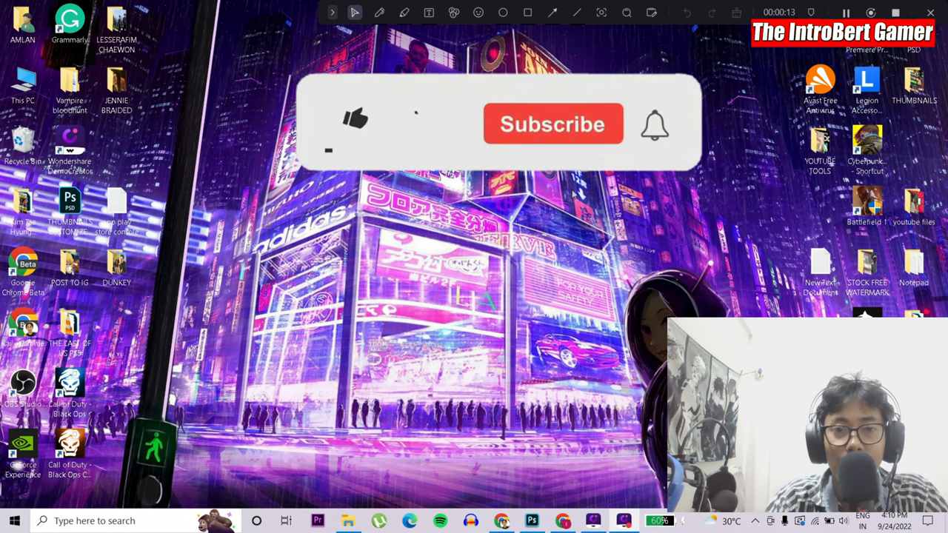
pyautogui.click(356, 121)
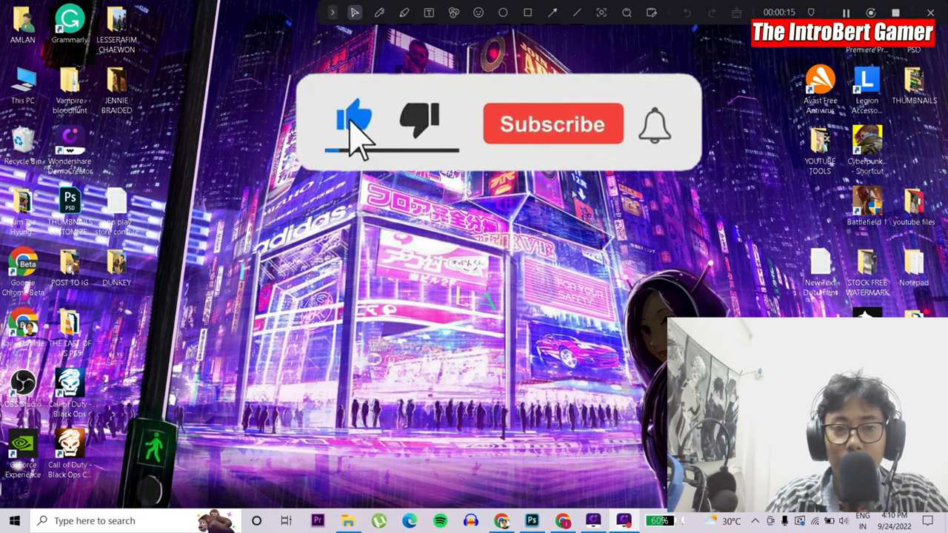
pyautogui.click(553, 124)
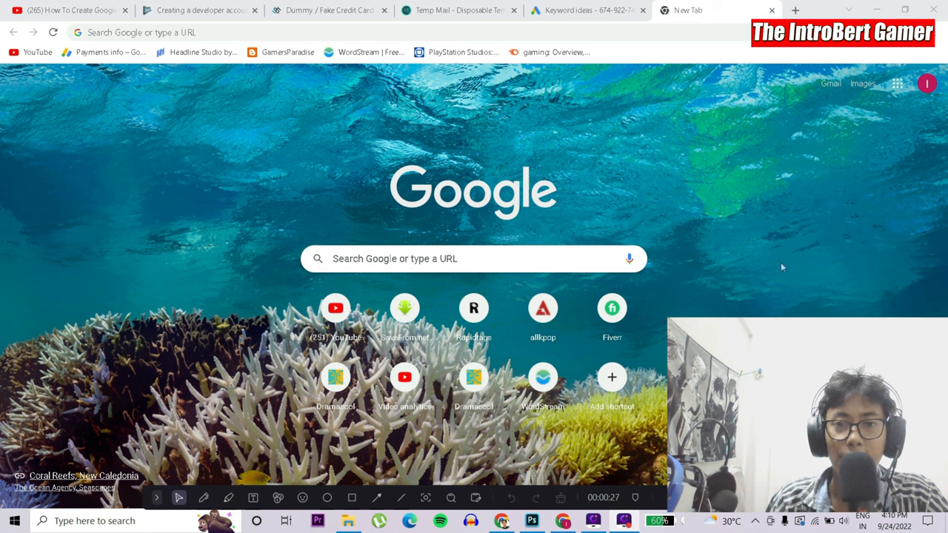
pyautogui.moveTo(818, 255)
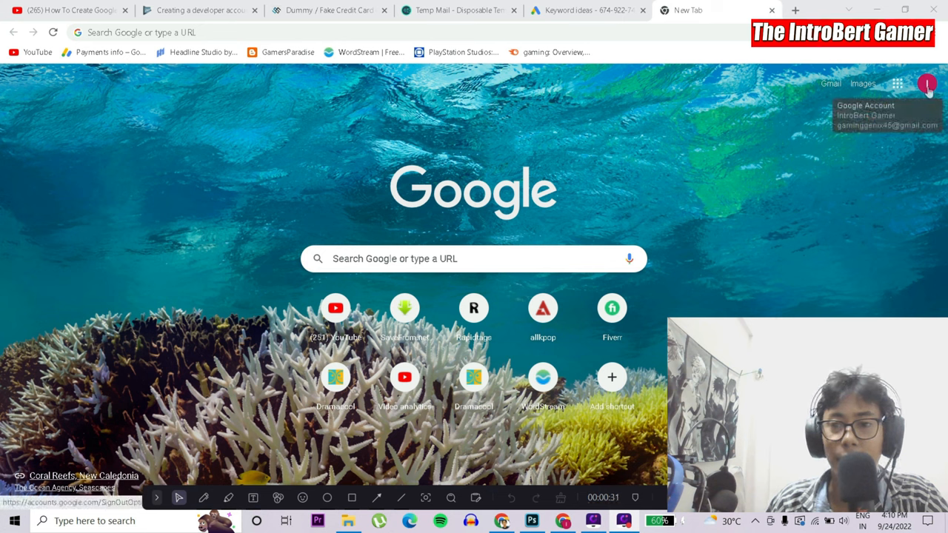
pyautogui.click(927, 83)
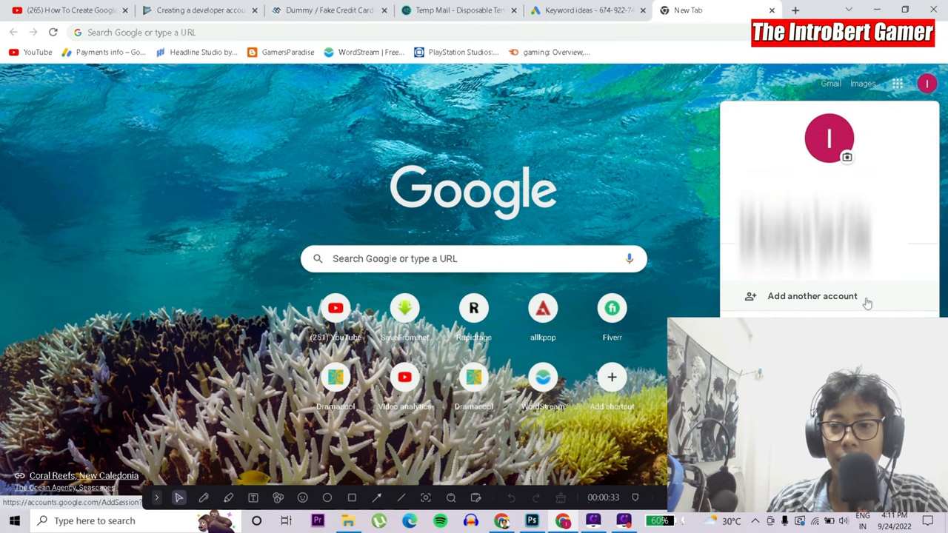
pyautogui.click(812, 296)
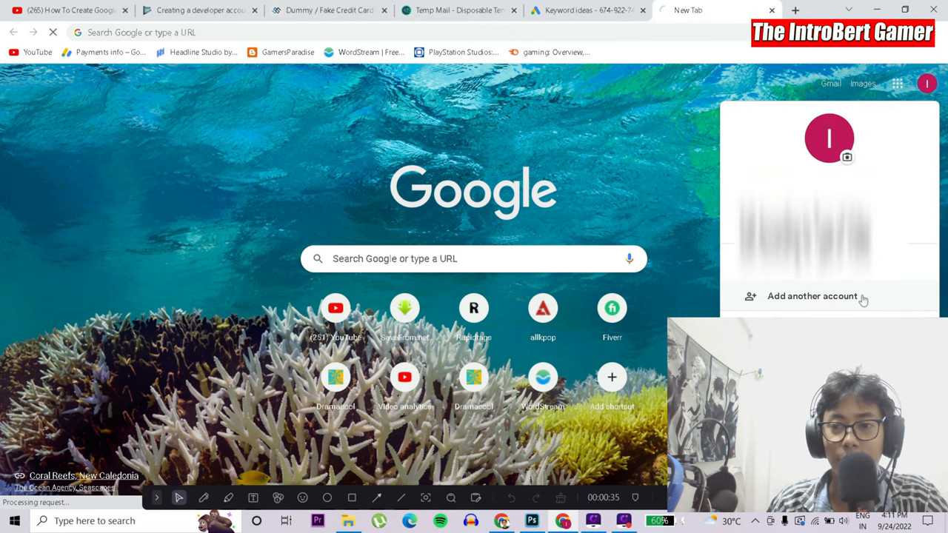
pyautogui.click(811, 296)
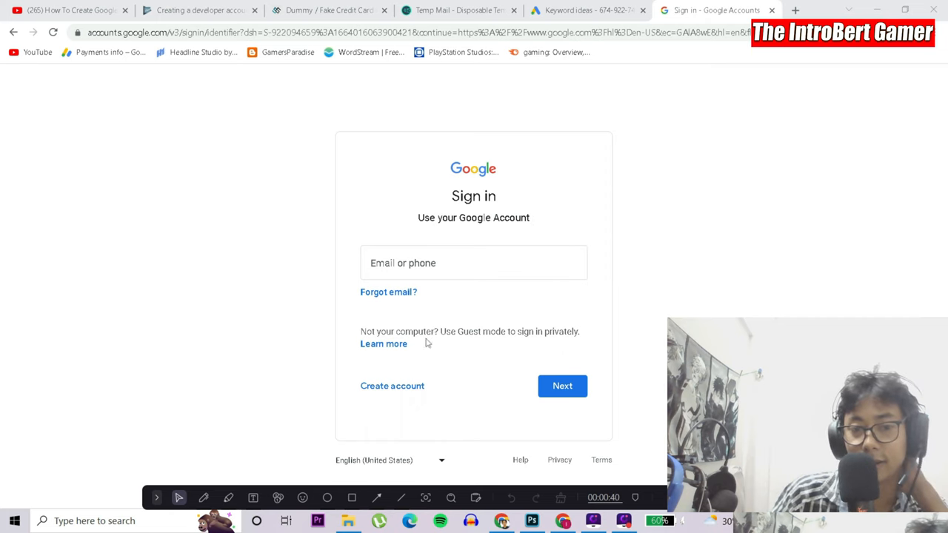
# - Choose Create account for personal use to reach the blank sign-up form
pyautogui.click(391, 385)
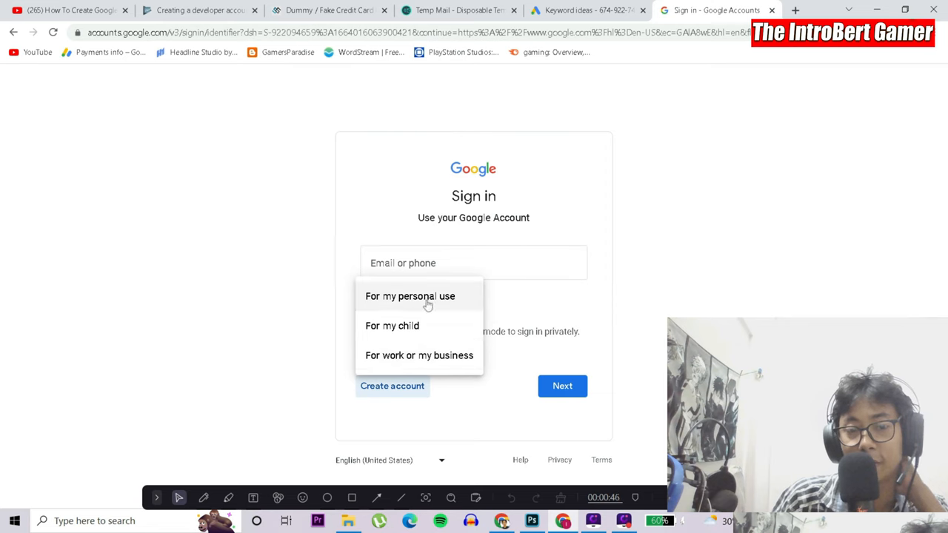
pyautogui.click(410, 296)
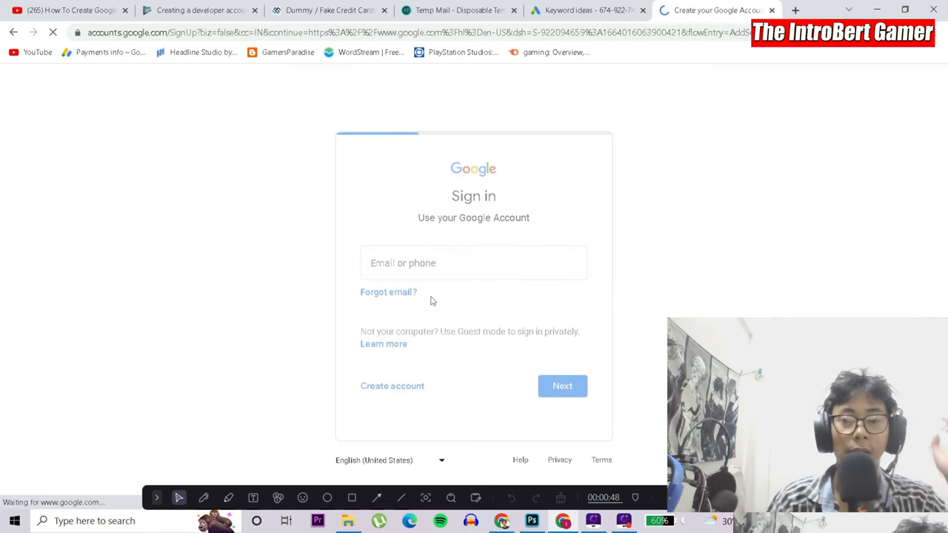
pyautogui.click(391, 385)
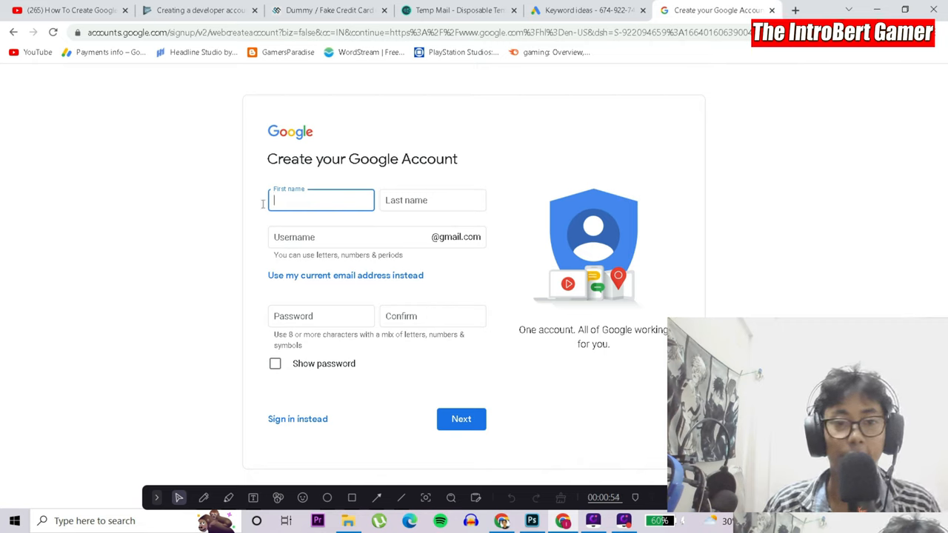
pyautogui.write('BIG')
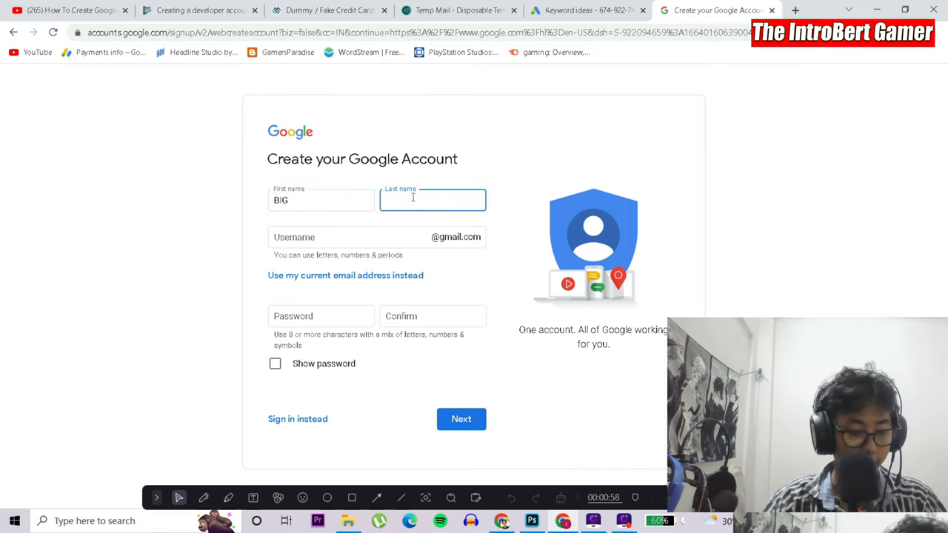
pyautogui.write('MOUSE')
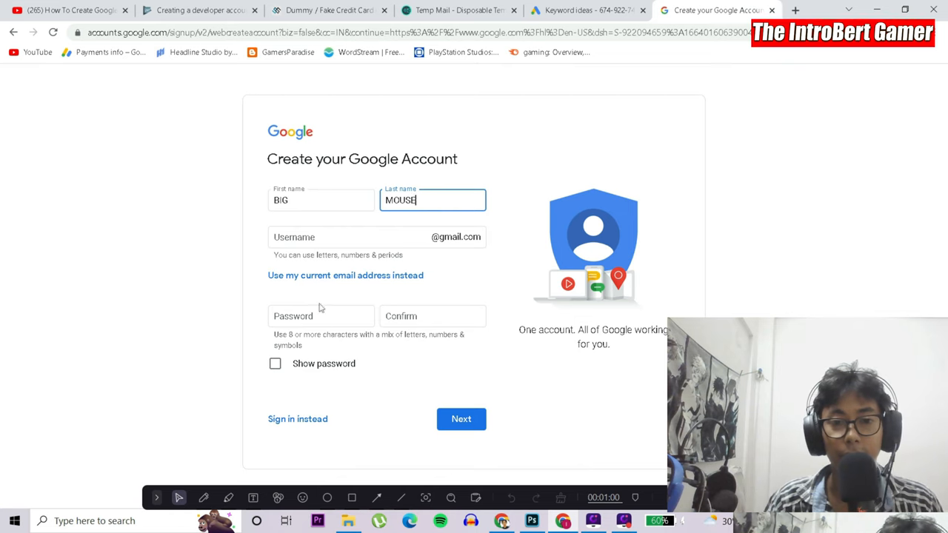
pyautogui.click(348, 237)
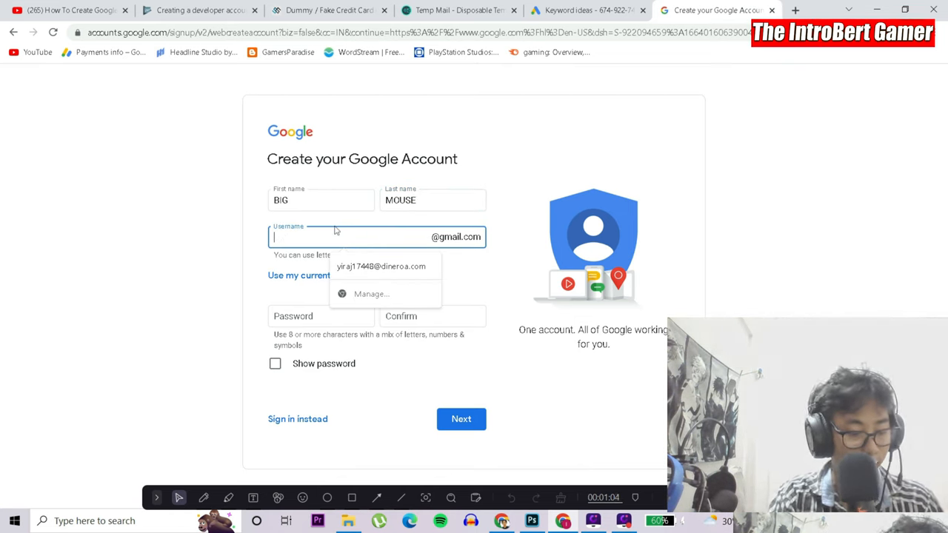
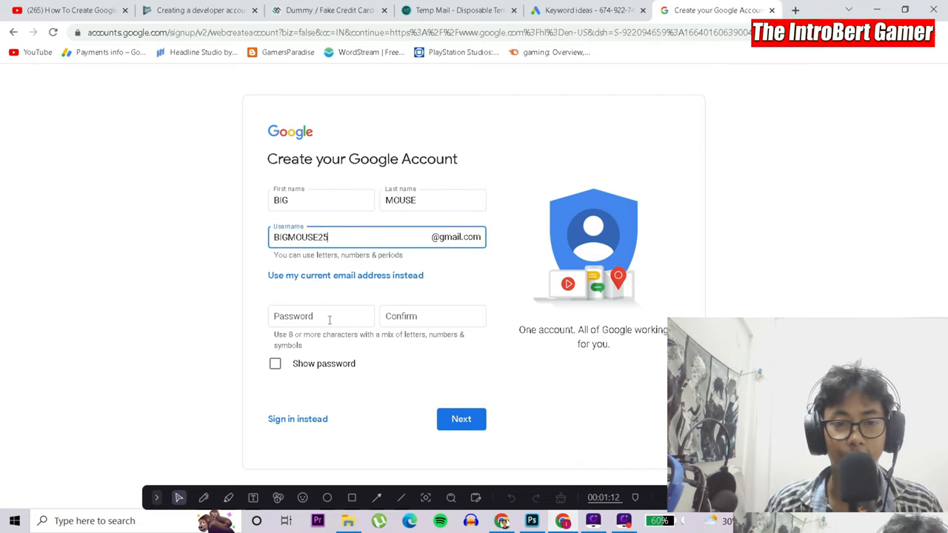
pyautogui.click(461, 417)
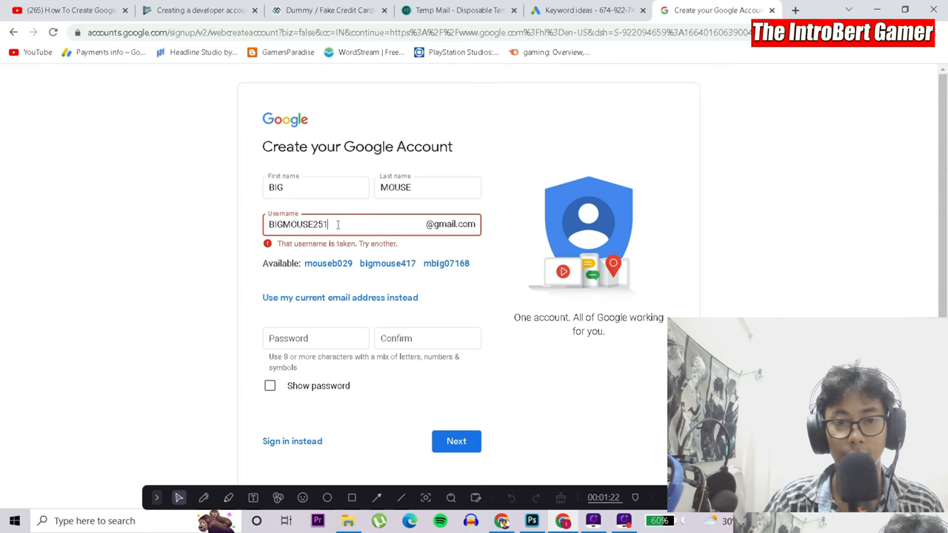
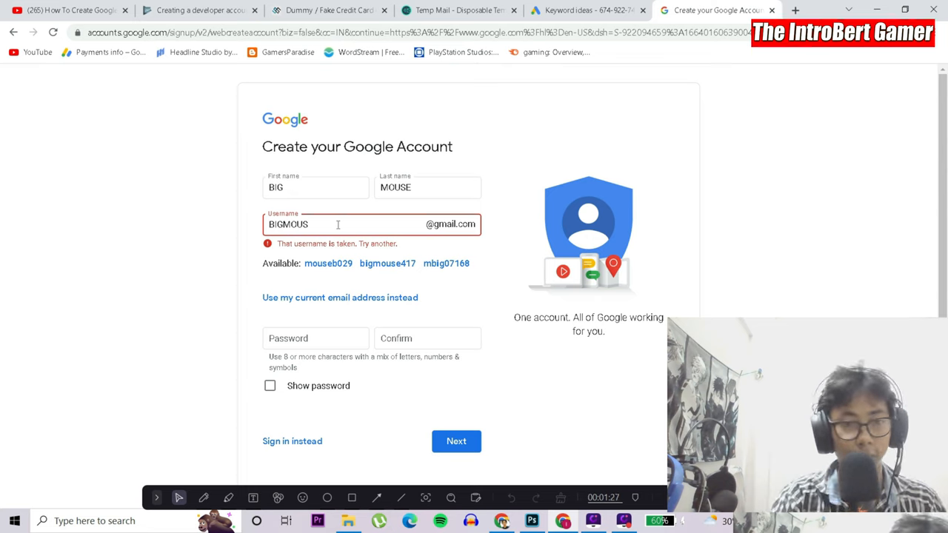
pyautogui.write('U')
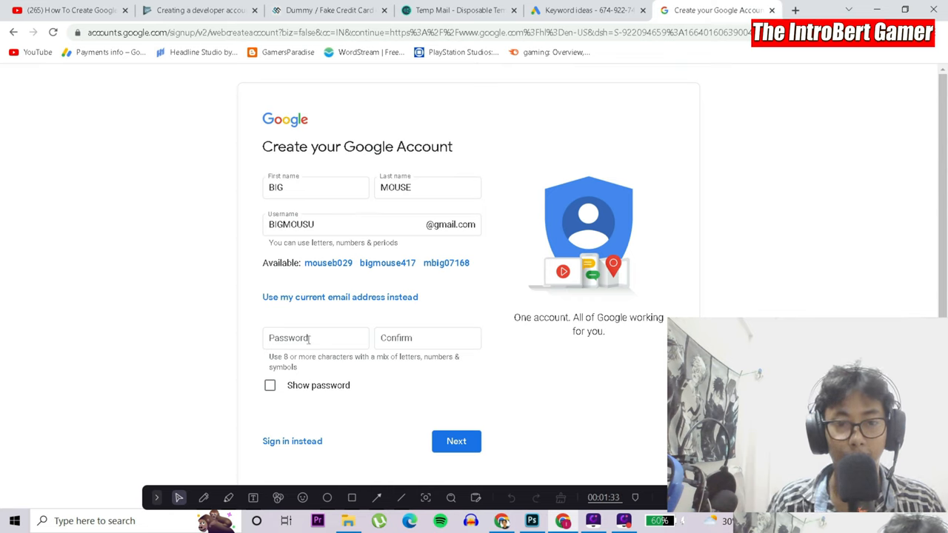
pyautogui.click(316, 338)
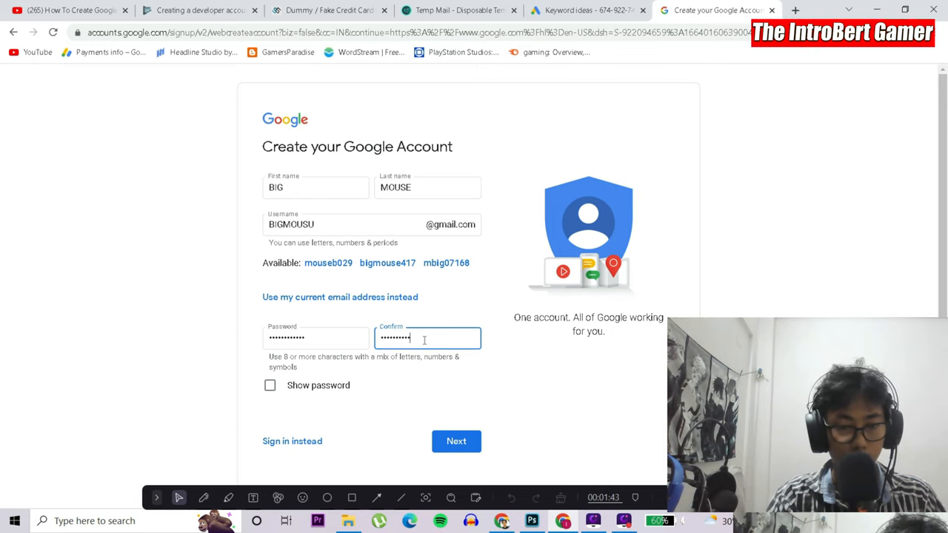
pyautogui.click(456, 441)
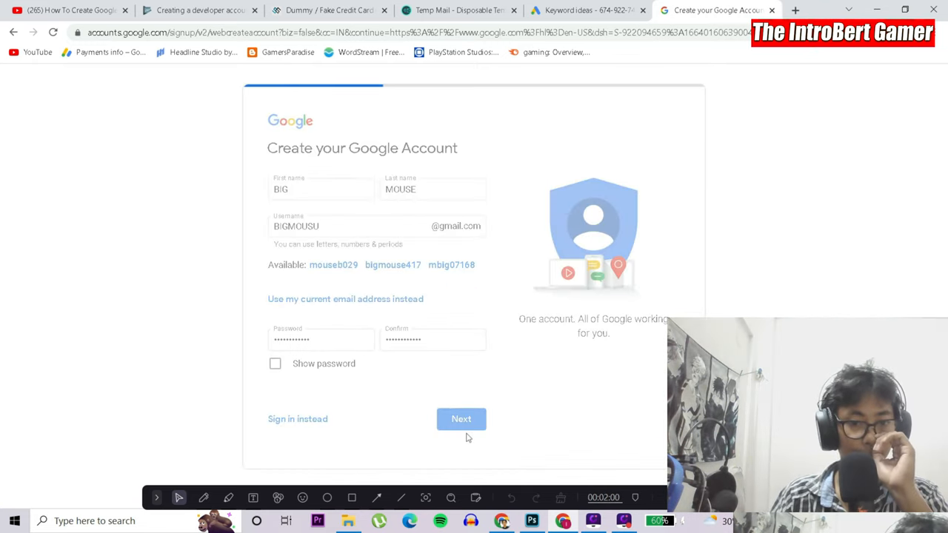
# - Send the phone number to receive the verification text
pyautogui.click(461, 418)
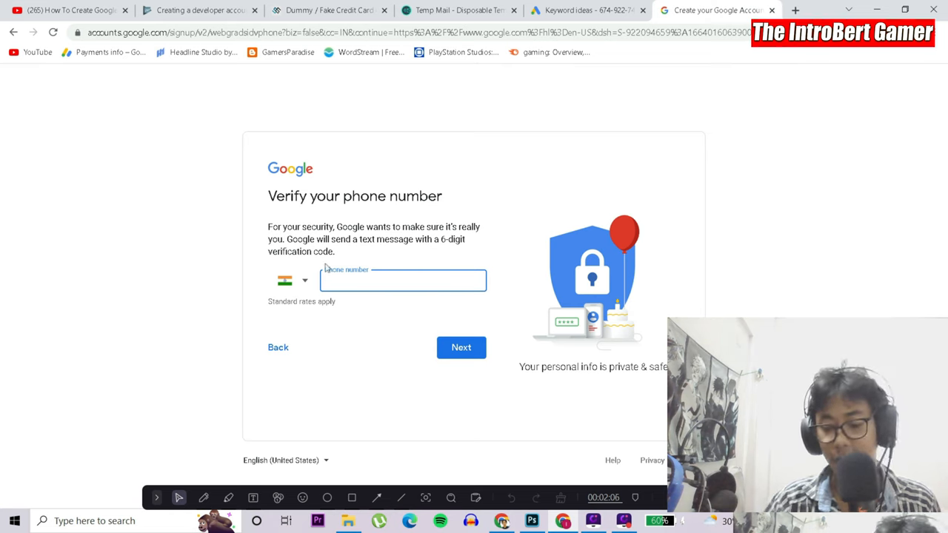
pyautogui.click(461, 347)
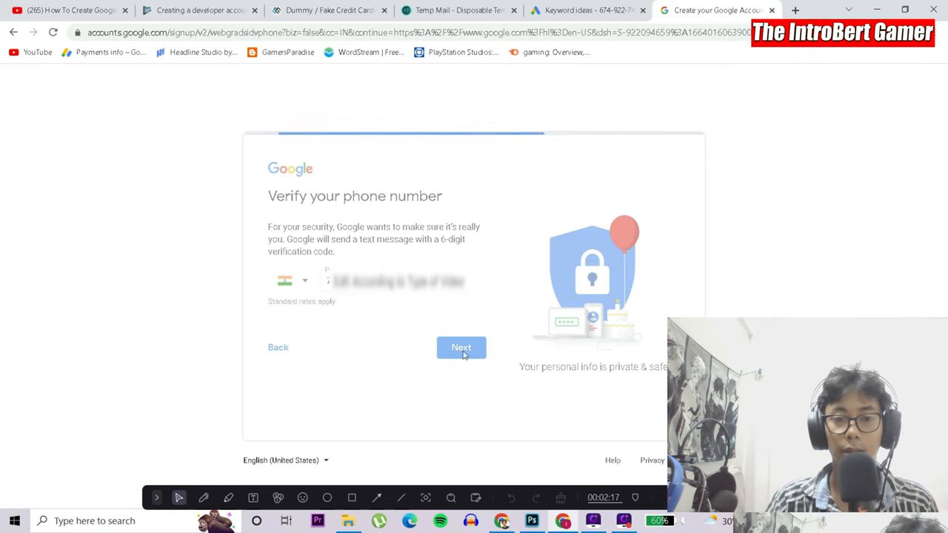
pyautogui.click(461, 346)
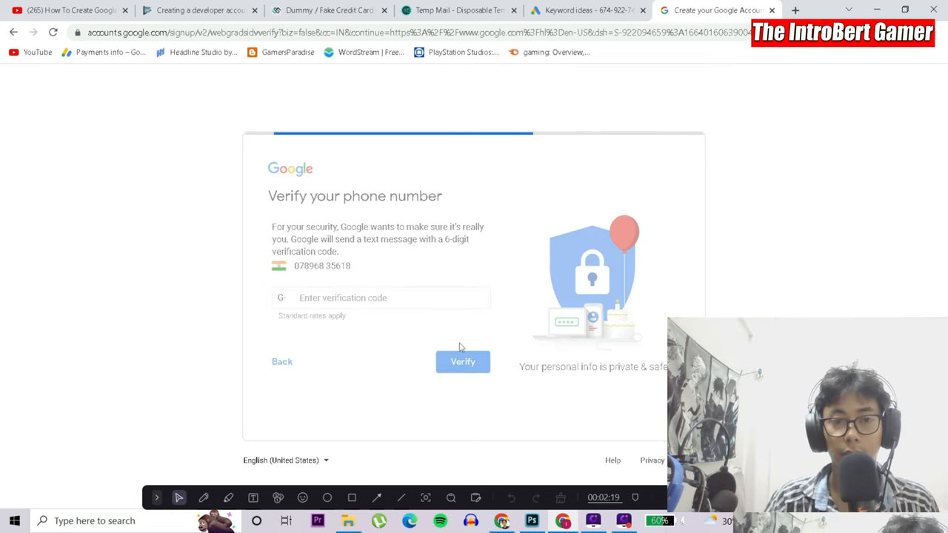
pyautogui.click(377, 298)
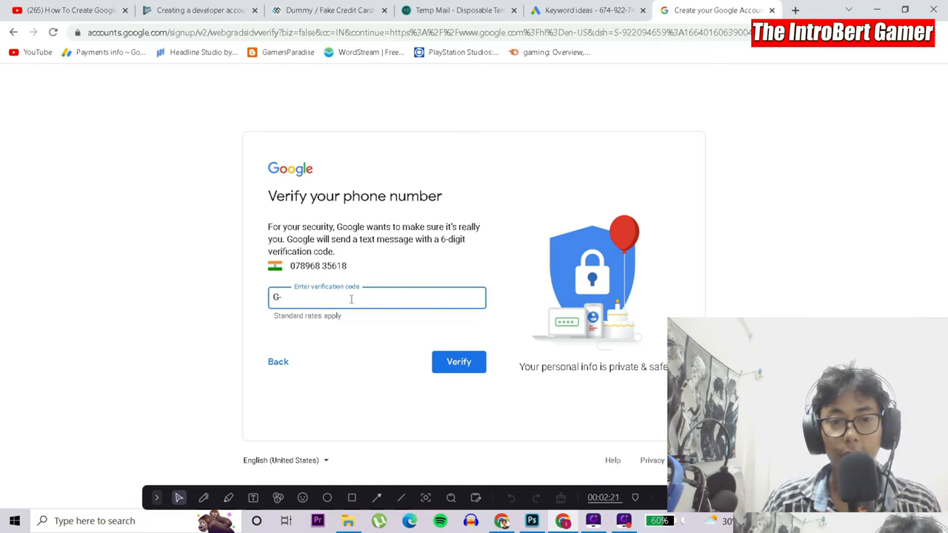
pyautogui.moveTo(491, 321)
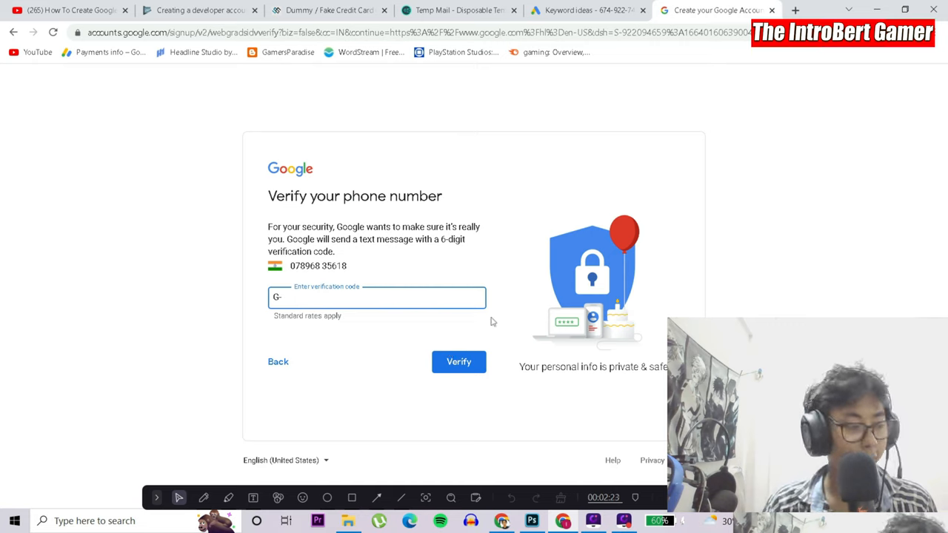
pyautogui.moveTo(352, 322)
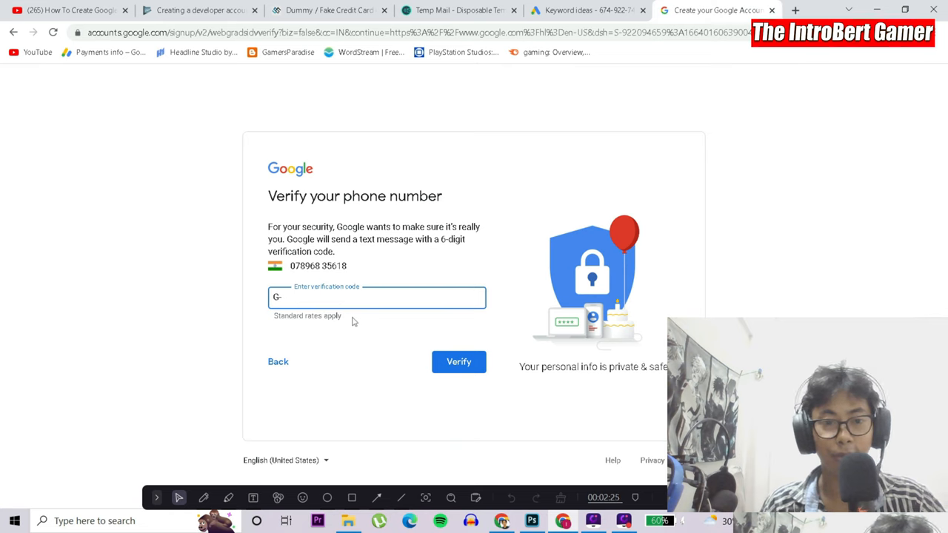
pyautogui.moveTo(351, 332)
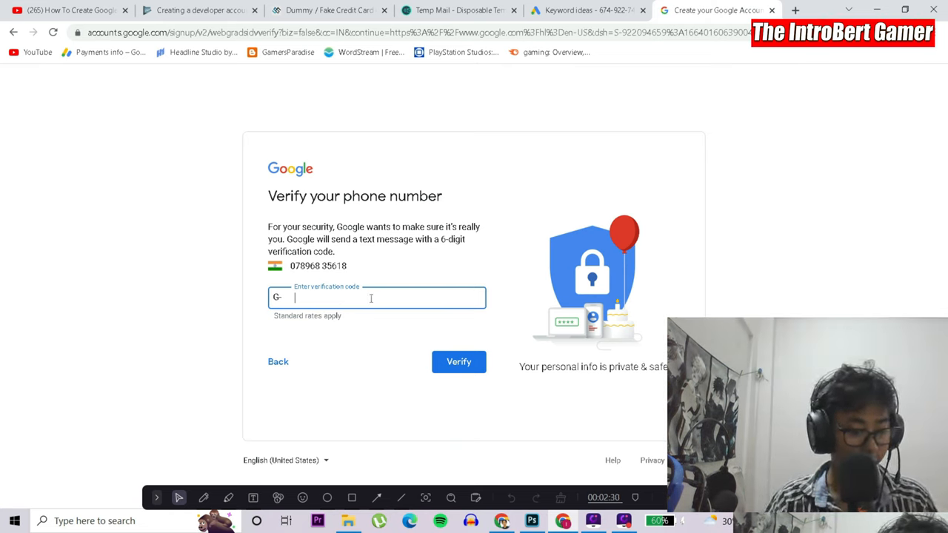
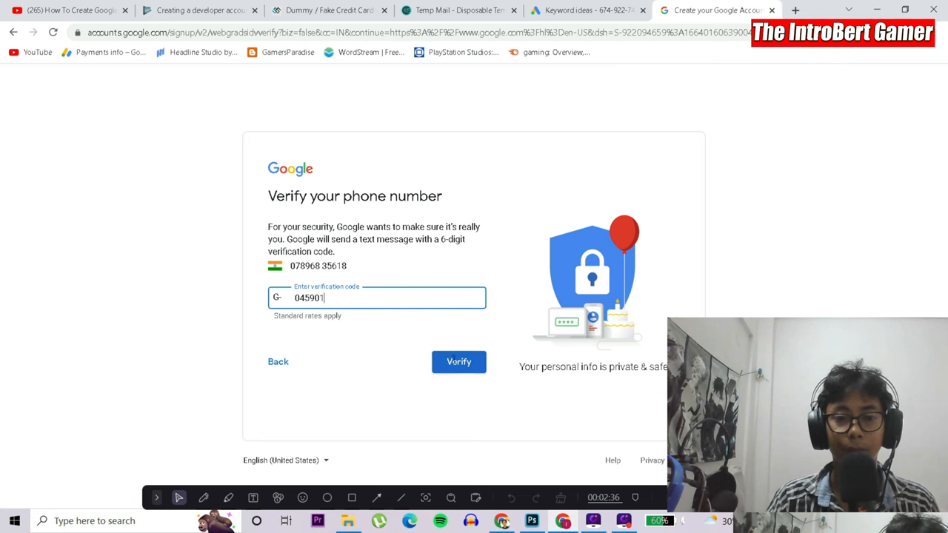
pyautogui.click(459, 362)
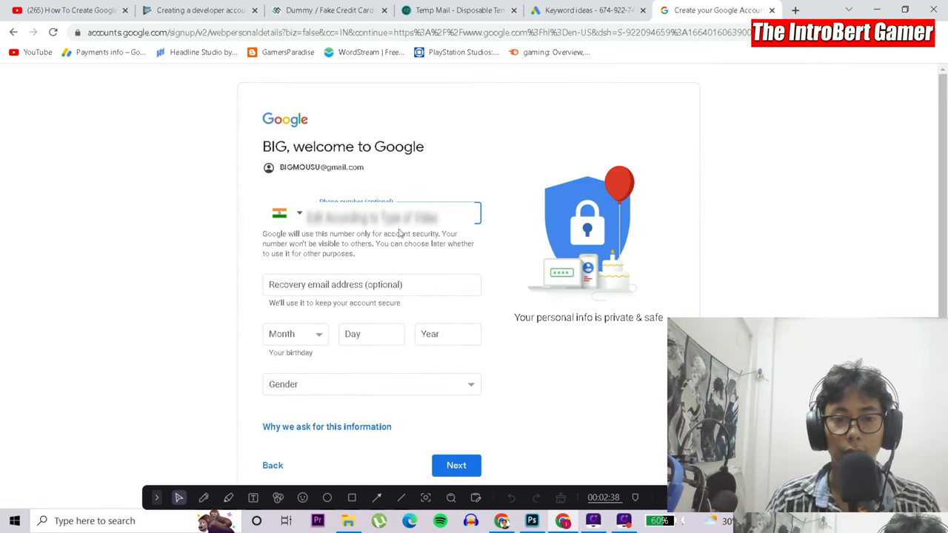
pyautogui.scroll(-3)
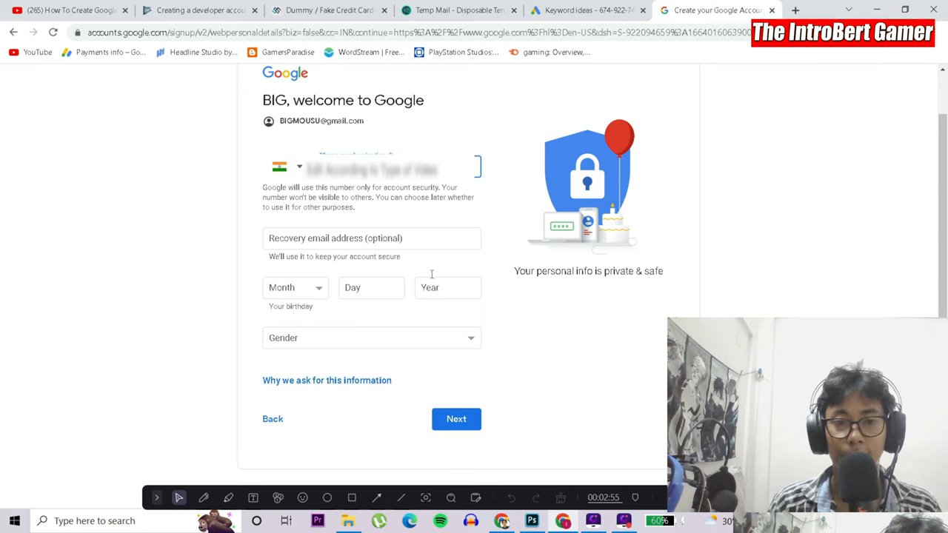
pyautogui.click(295, 287)
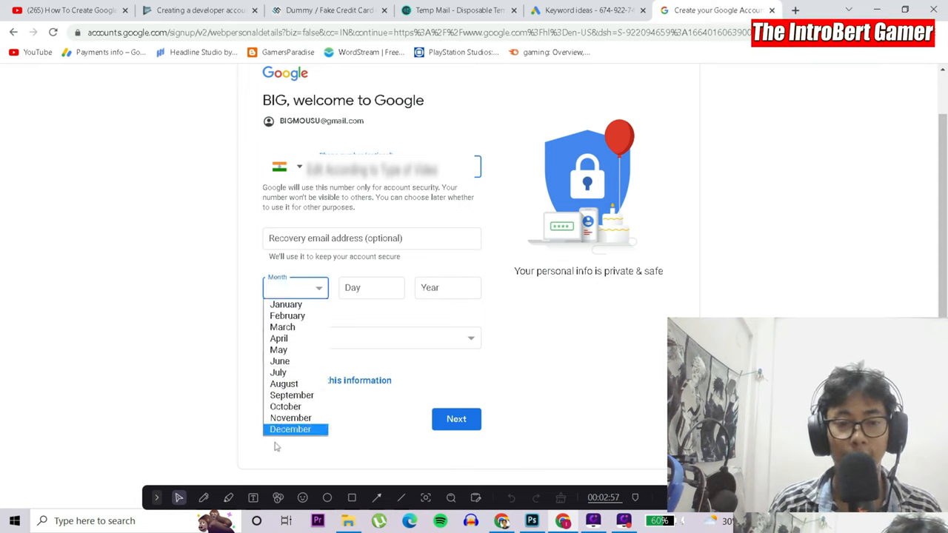
pyautogui.click(292, 394)
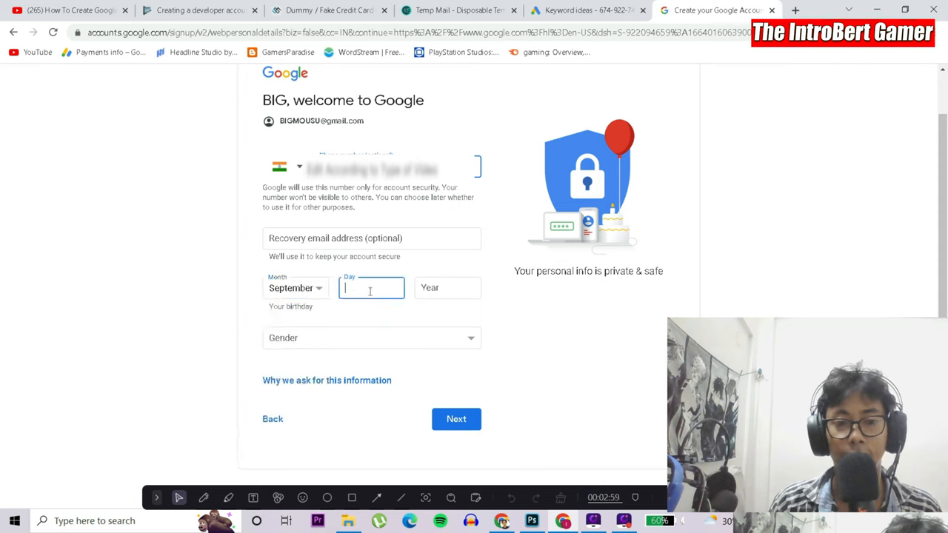
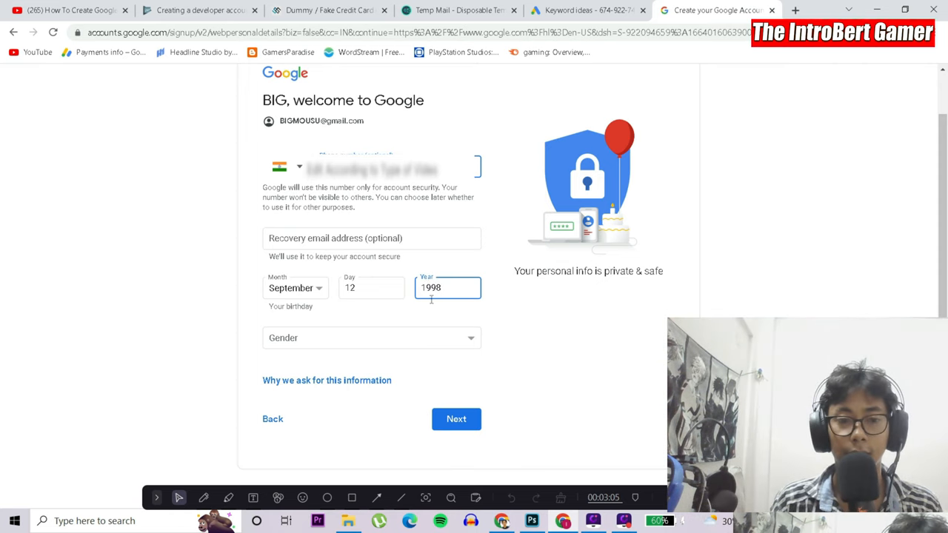
pyautogui.click(370, 338)
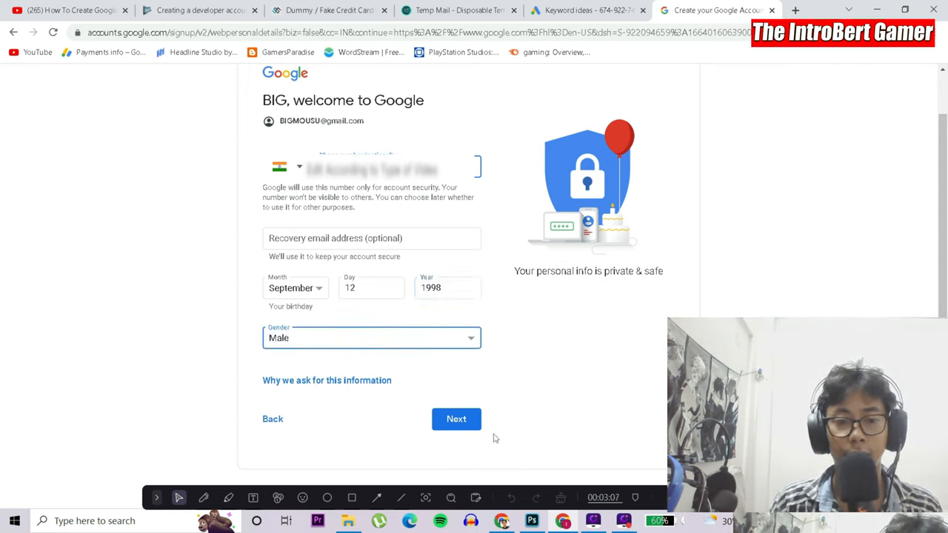
pyautogui.click(456, 417)
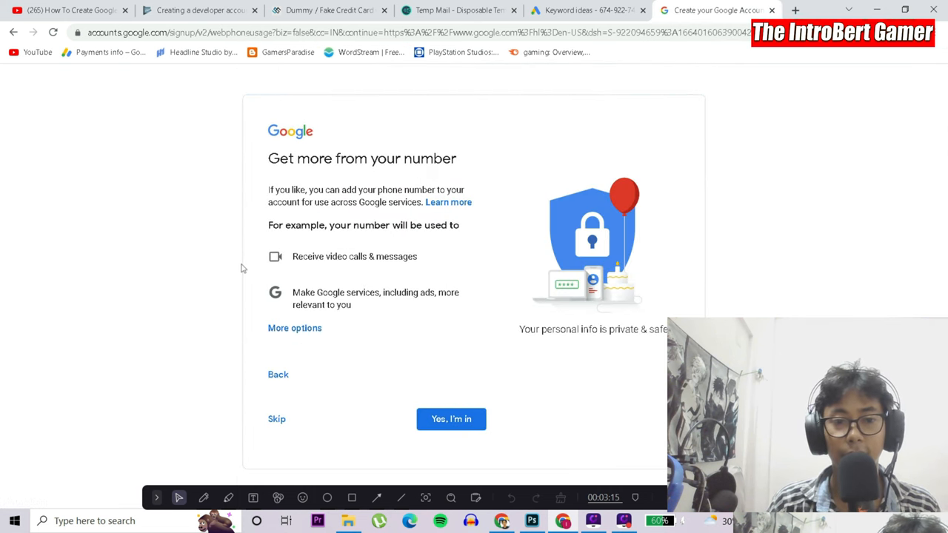
pyautogui.moveTo(423, 270)
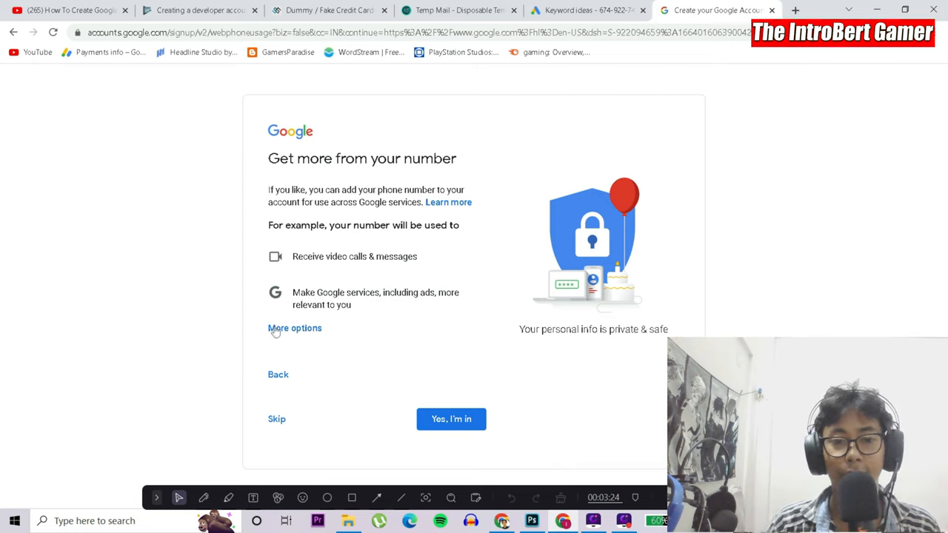
# - Check More options, return, and accept 'Yes, I'm in' for the phone number
pyautogui.click(294, 329)
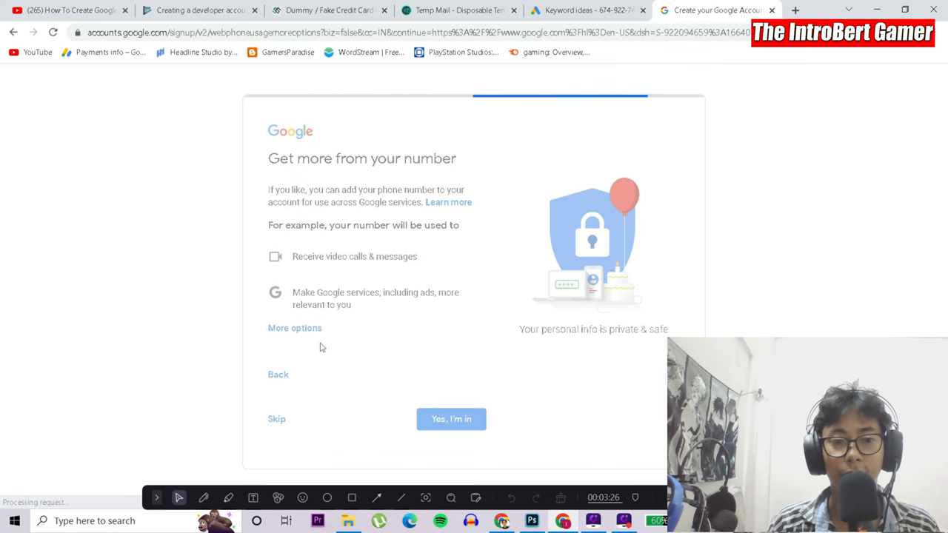
pyautogui.click(295, 329)
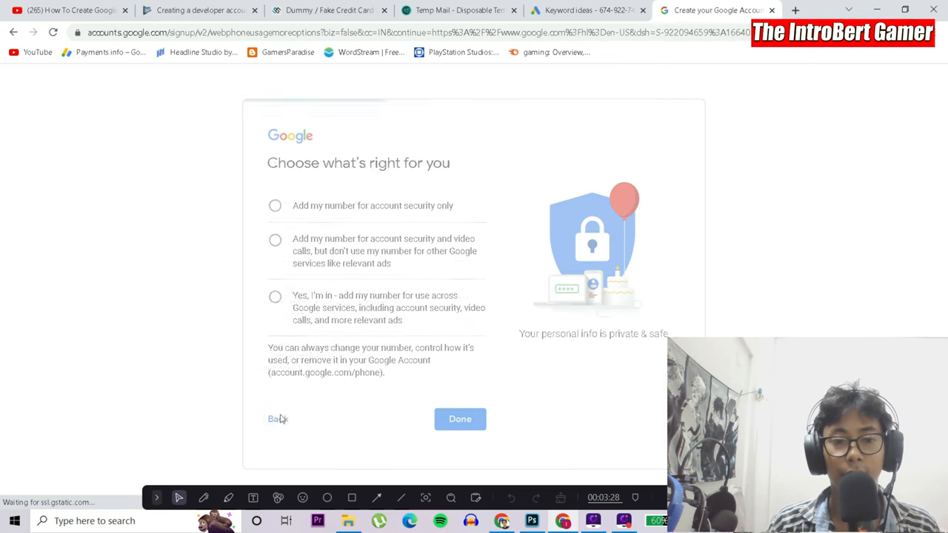
pyautogui.click(277, 417)
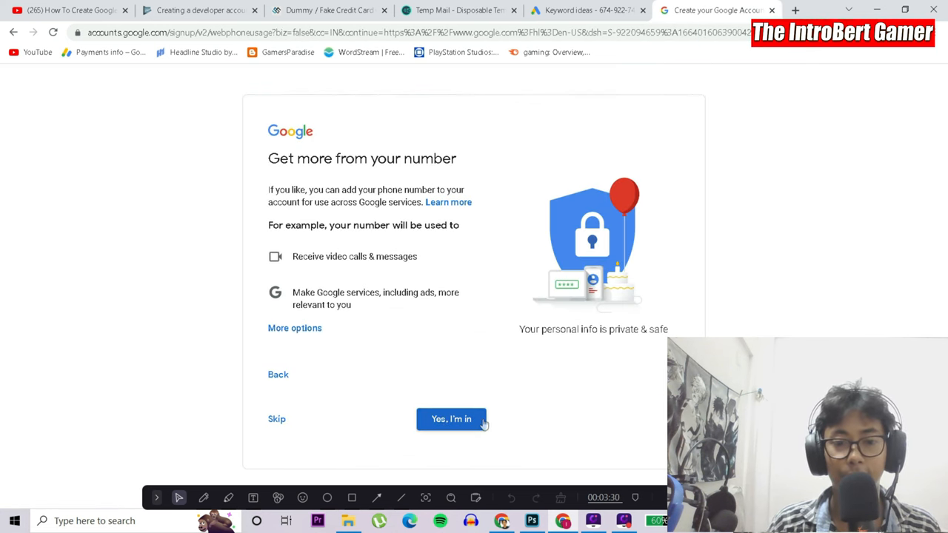
pyautogui.click(450, 417)
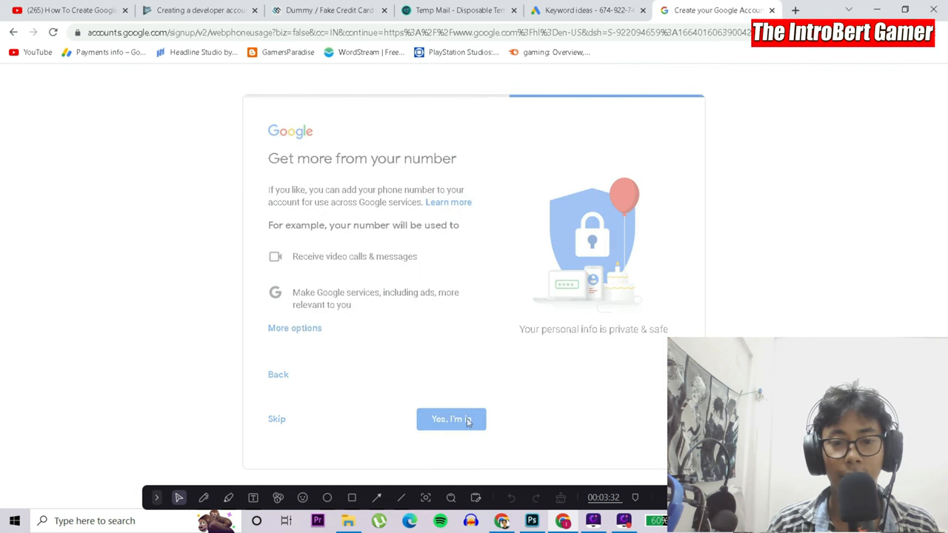
pyautogui.click(450, 419)
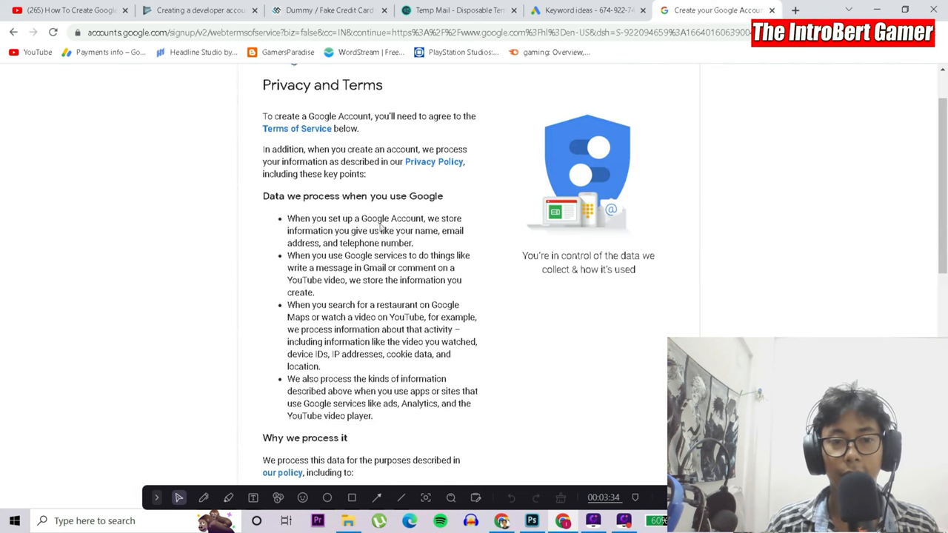
# - Scroll through the Privacy and Terms text before agreeing
pyautogui.scroll(-3)
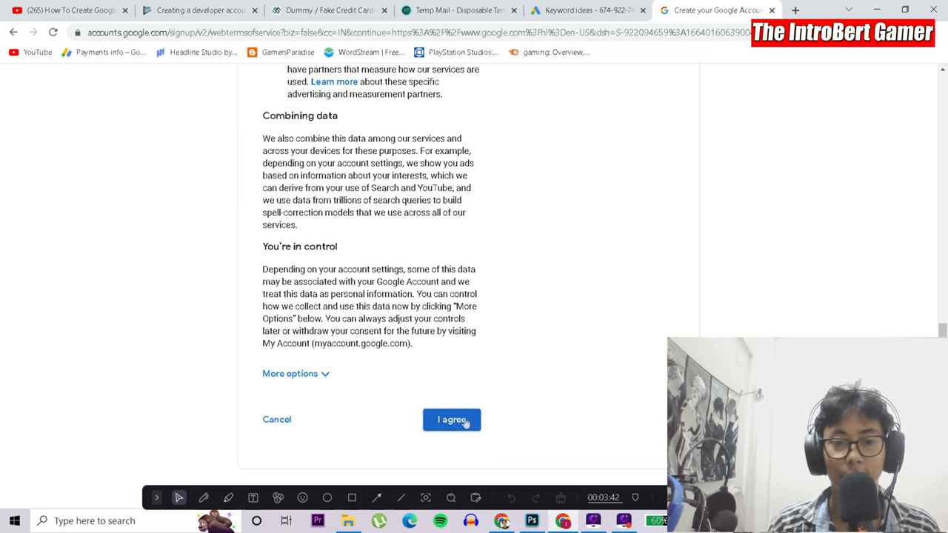
pyautogui.scroll(-3)
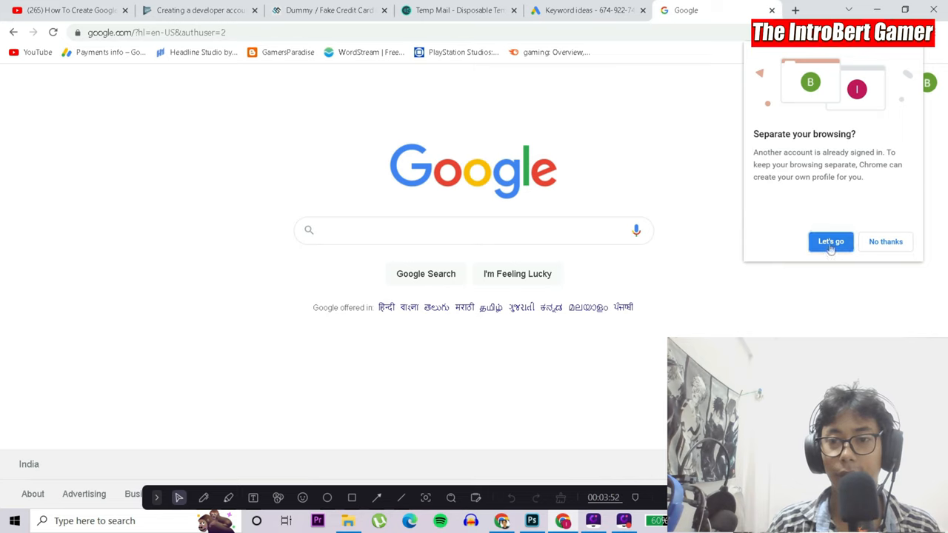
# - Accept a separate Chrome profile and name it BIG MOUSU
pyautogui.click(830, 241)
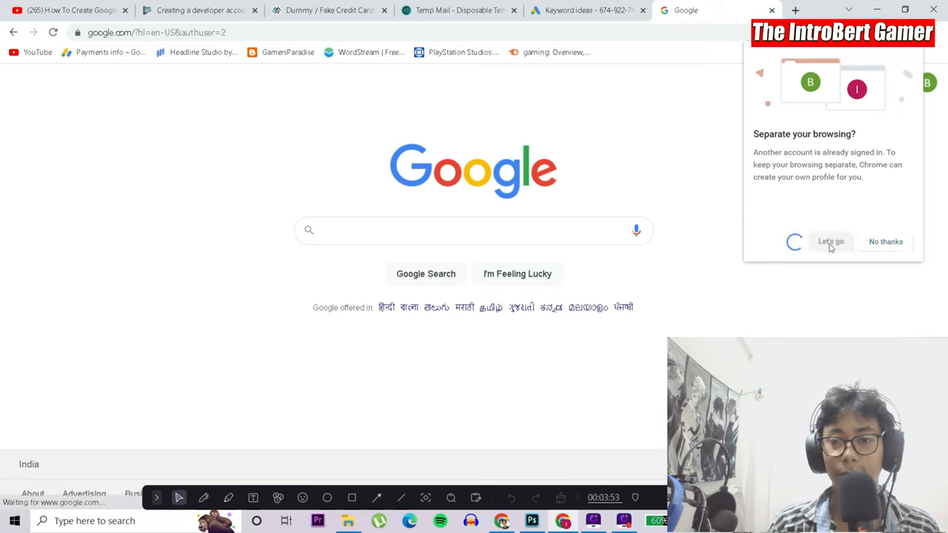
pyautogui.click(829, 241)
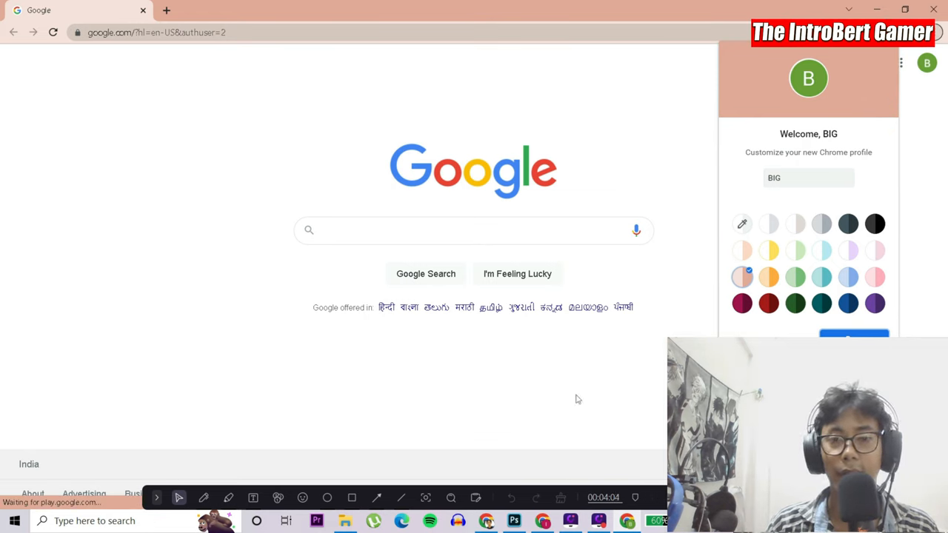
pyautogui.moveTo(219, 195)
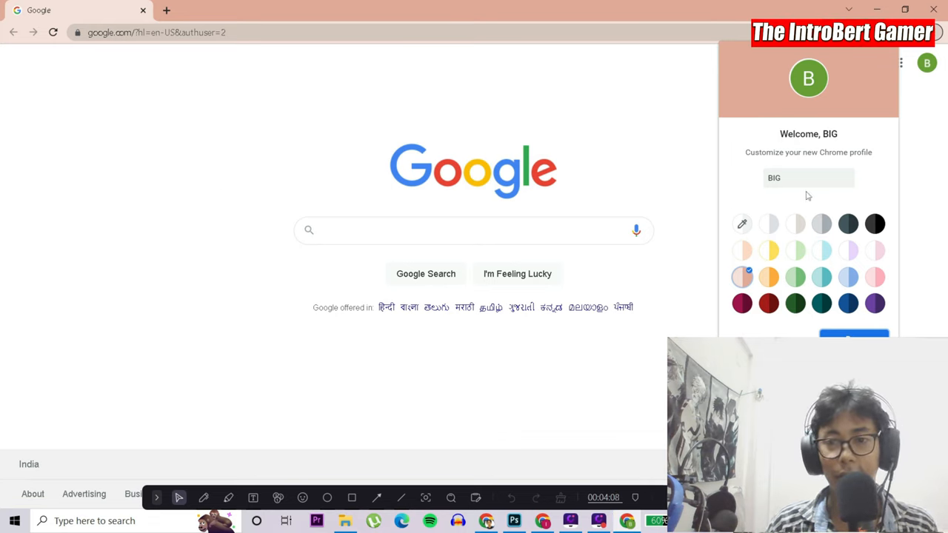
pyautogui.click(808, 178)
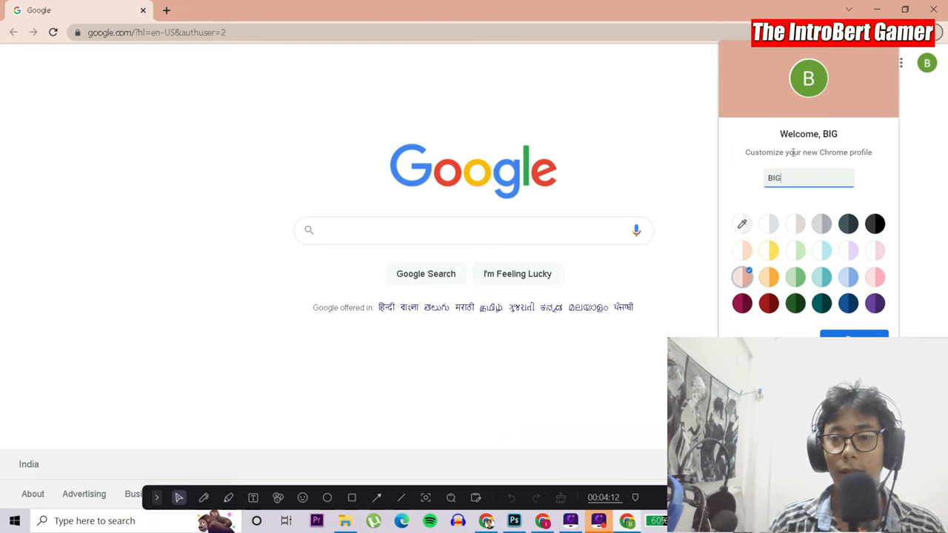
pyautogui.moveTo(752, 165)
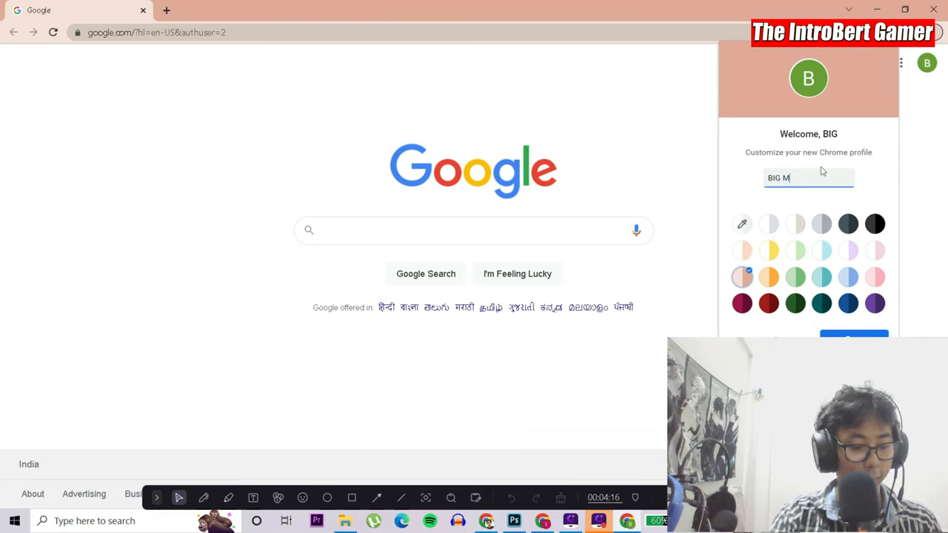
pyautogui.write('OUSU')
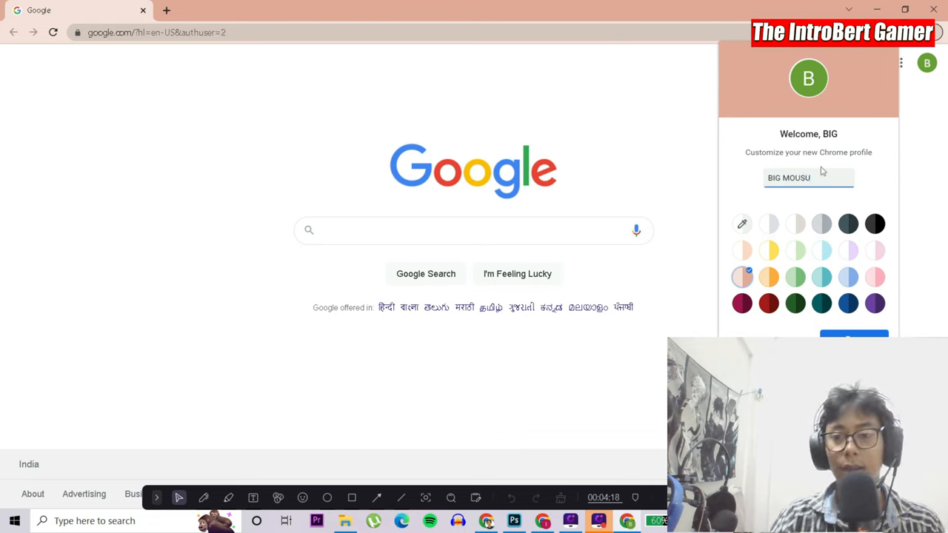
pyautogui.moveTo(767, 302)
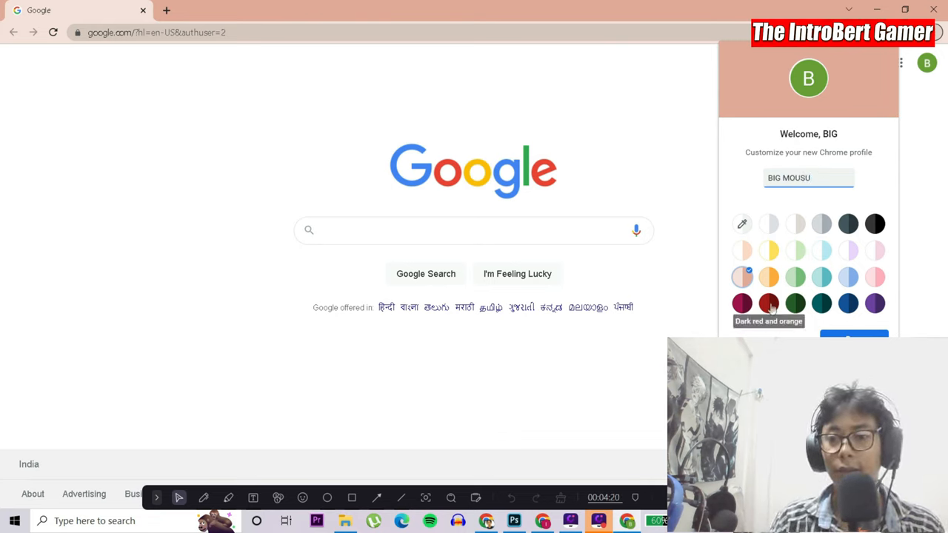
# - Try green and yellow themes, then settle on pink for the profile
pyautogui.click(821, 277)
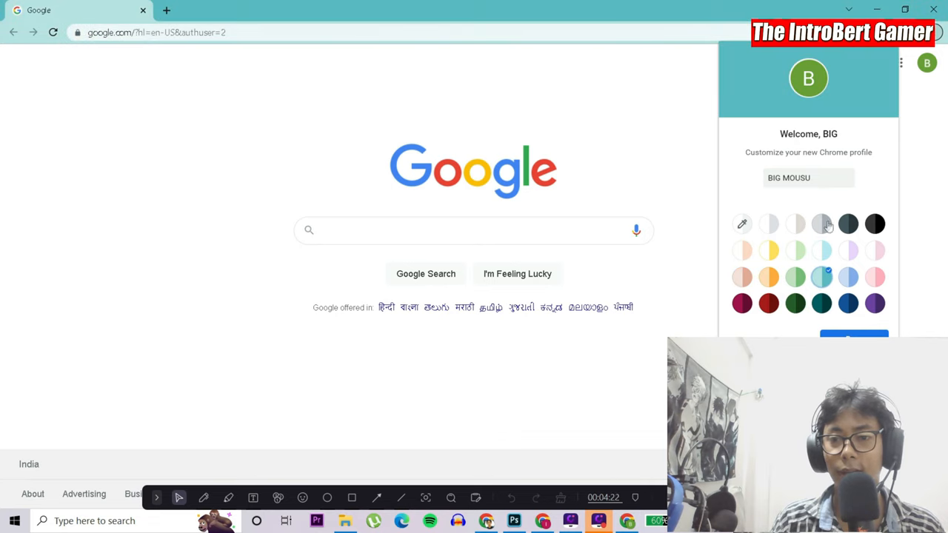
pyautogui.click(794, 277)
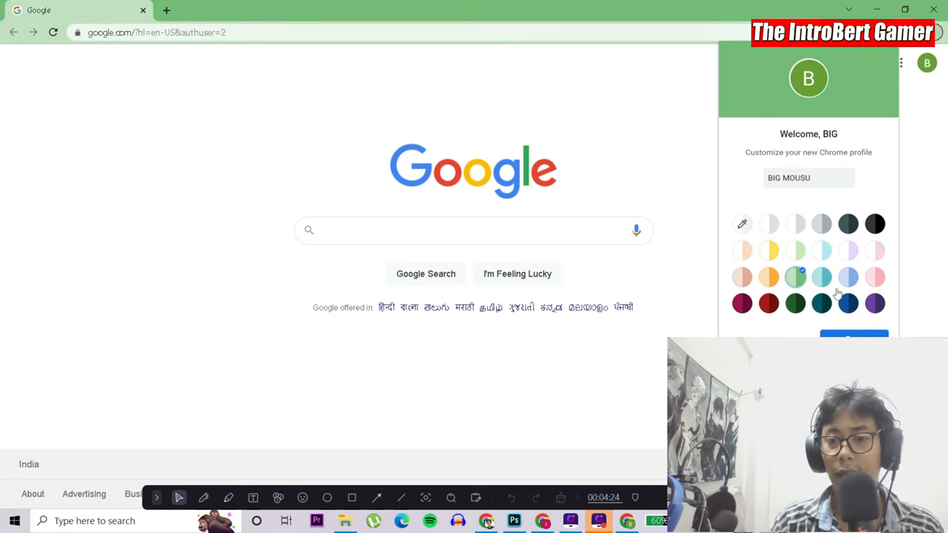
pyautogui.click(768, 250)
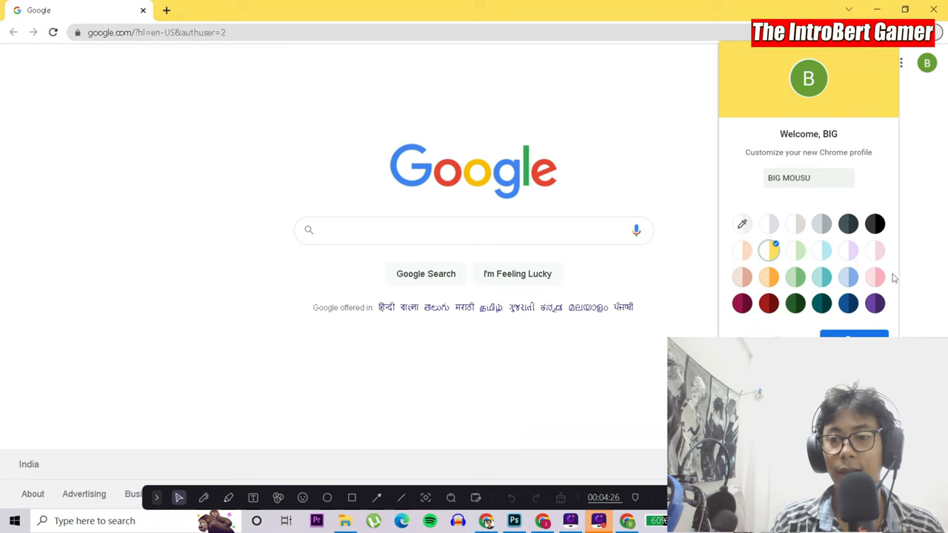
pyautogui.click(875, 277)
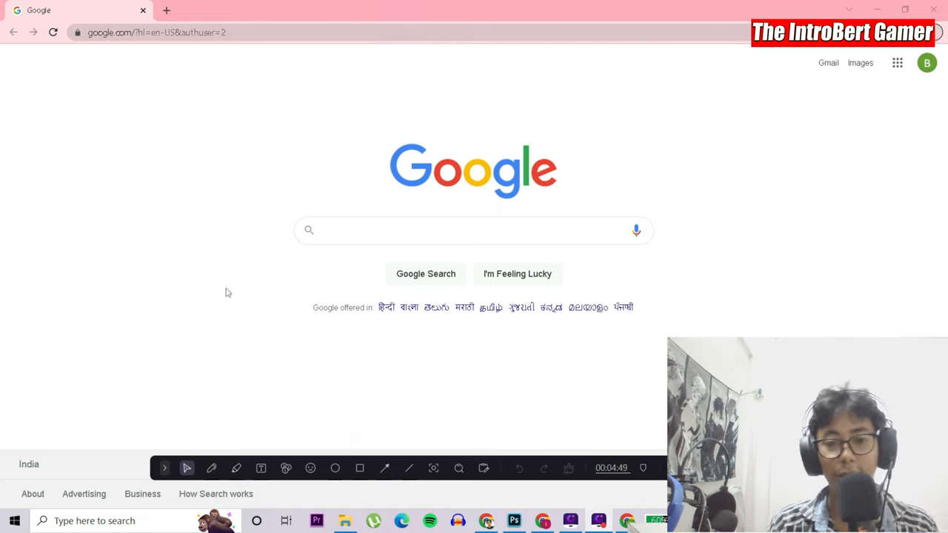
pyautogui.moveTo(696, 184)
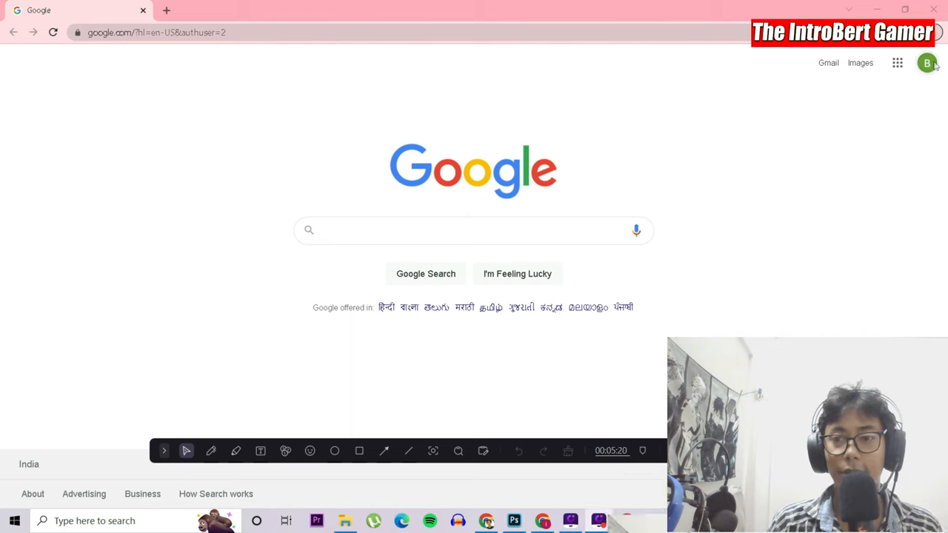
# - From the avatar menu, go to Manage your Google Account for BIG MOUSE
pyautogui.click(927, 62)
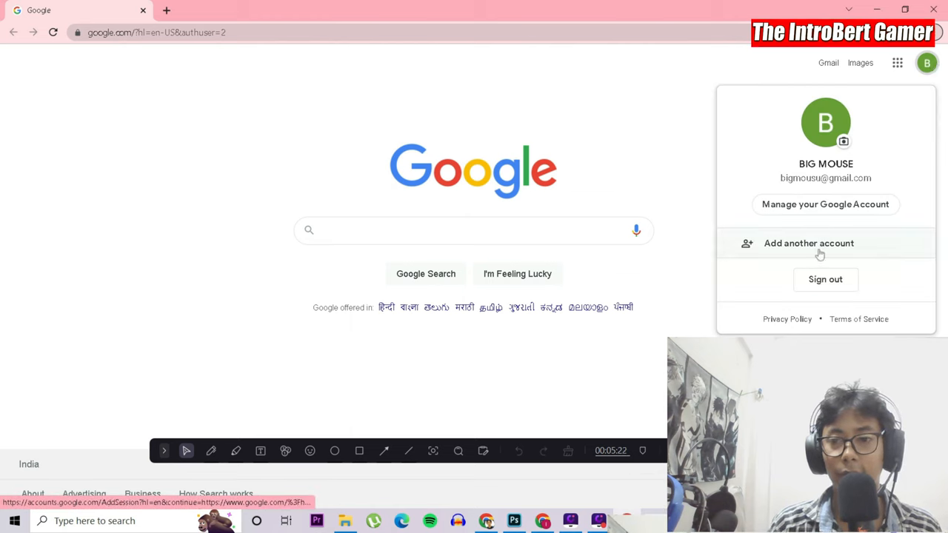
pyautogui.click(825, 205)
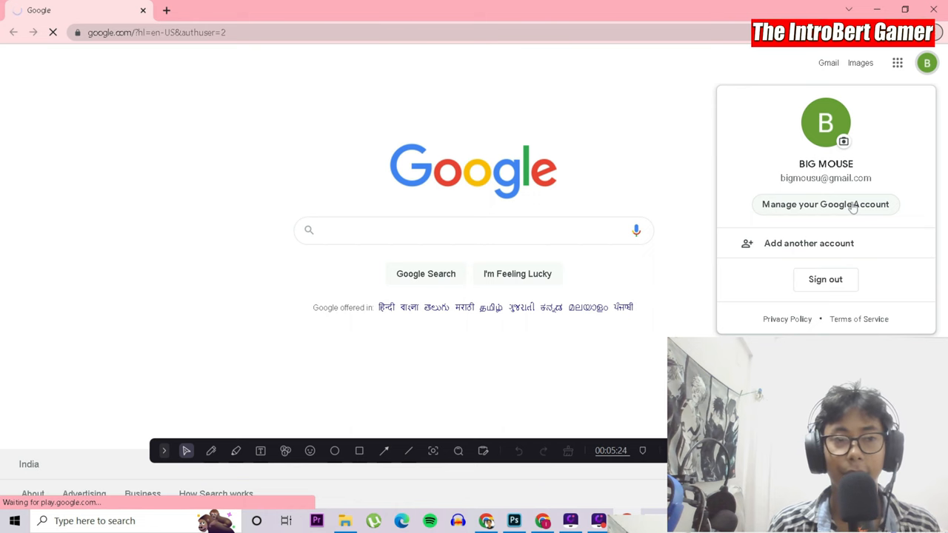
pyautogui.click(825, 204)
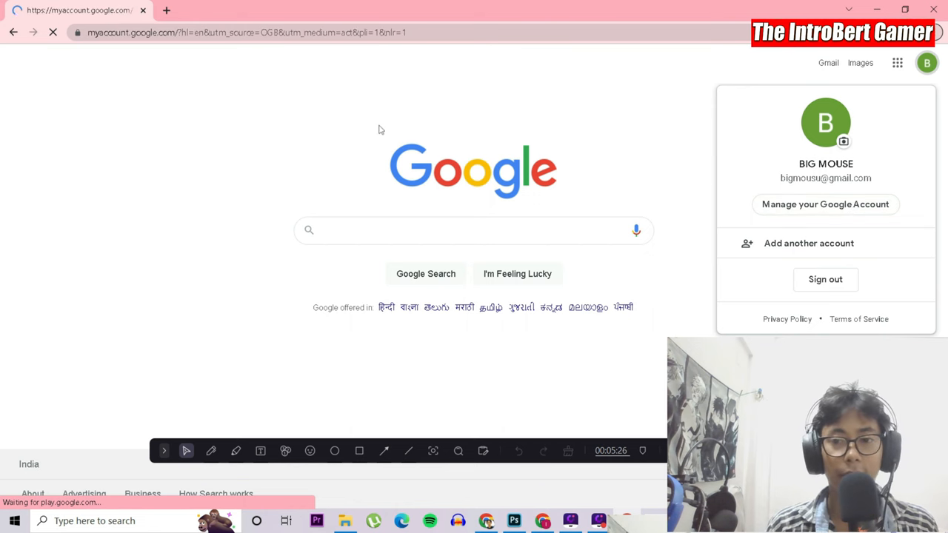
pyautogui.click(825, 204)
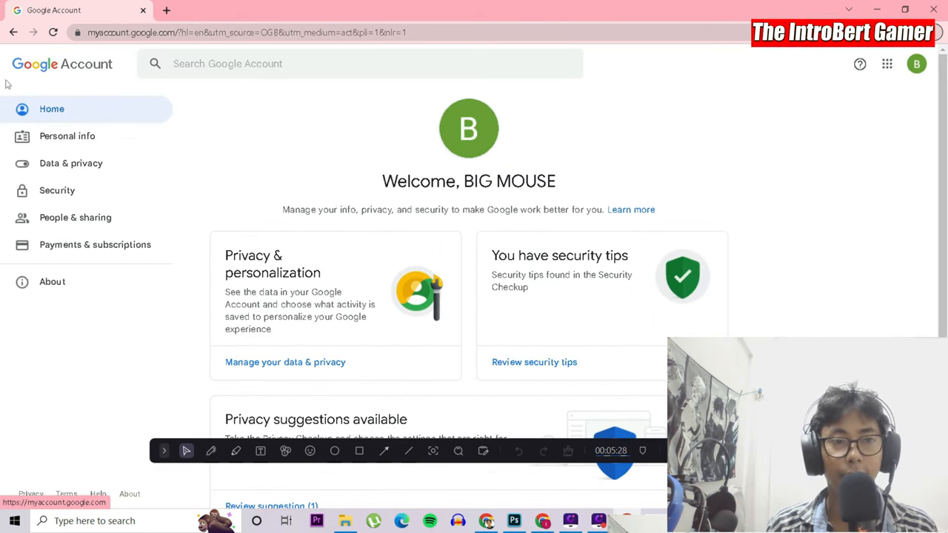
pyautogui.moveTo(351, 208)
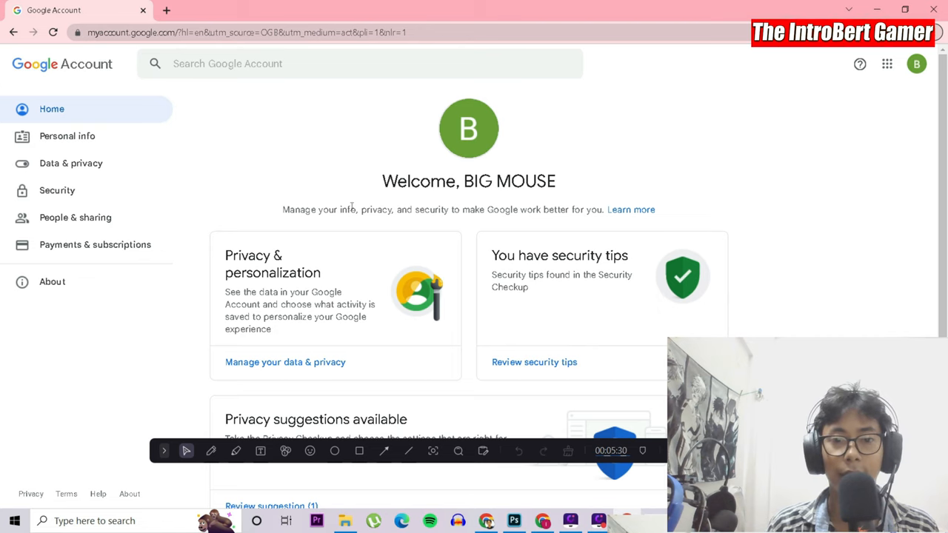
# - Scroll Home, review Data & privacy history settings, then go to Personal info
pyautogui.scroll(-3)
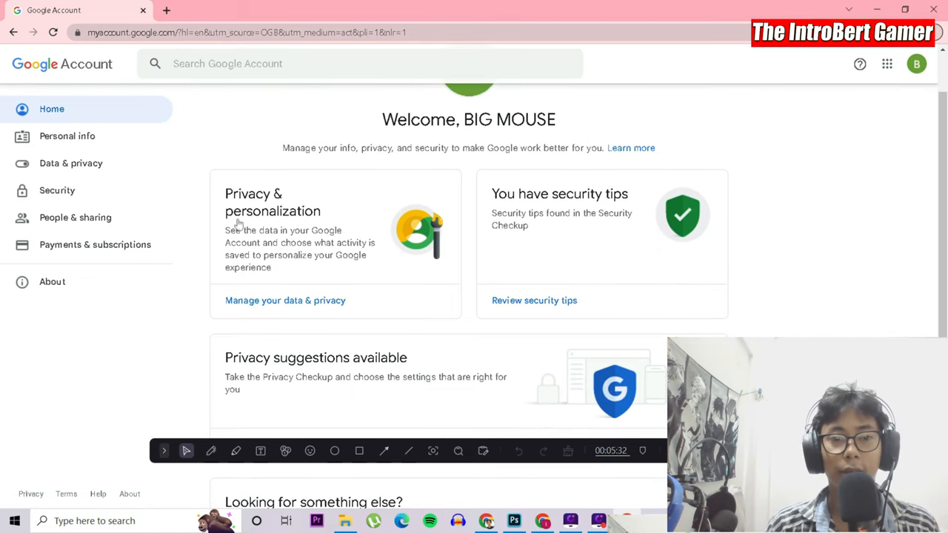
pyautogui.moveTo(267, 234)
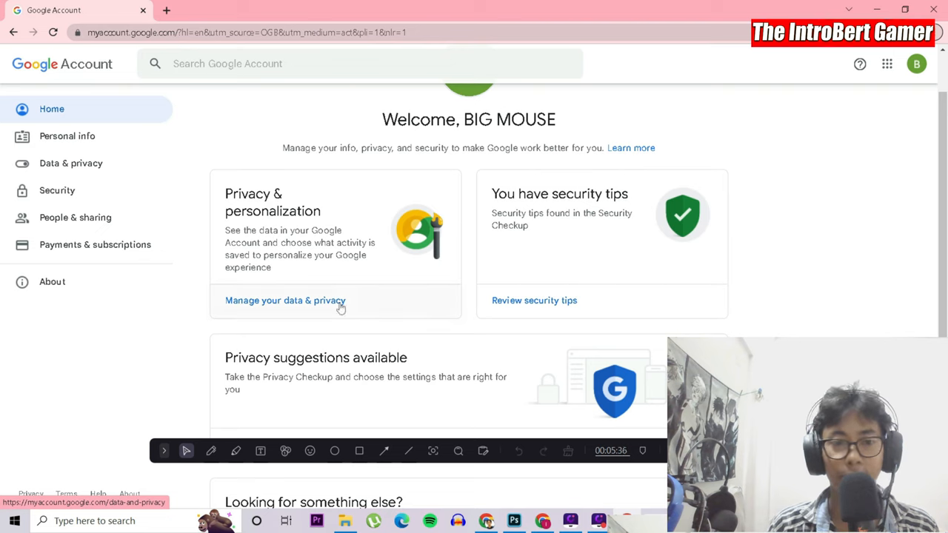
pyautogui.moveTo(612, 246)
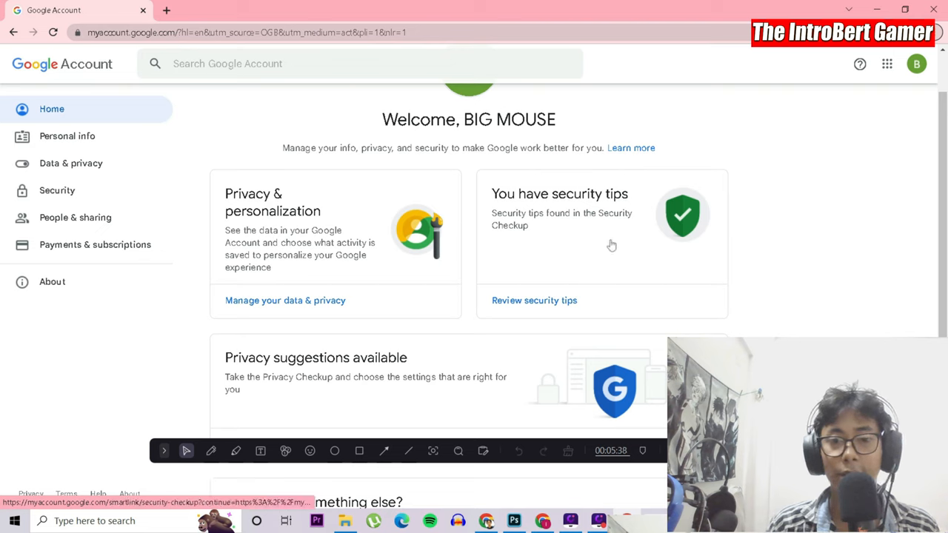
pyautogui.scroll(-3)
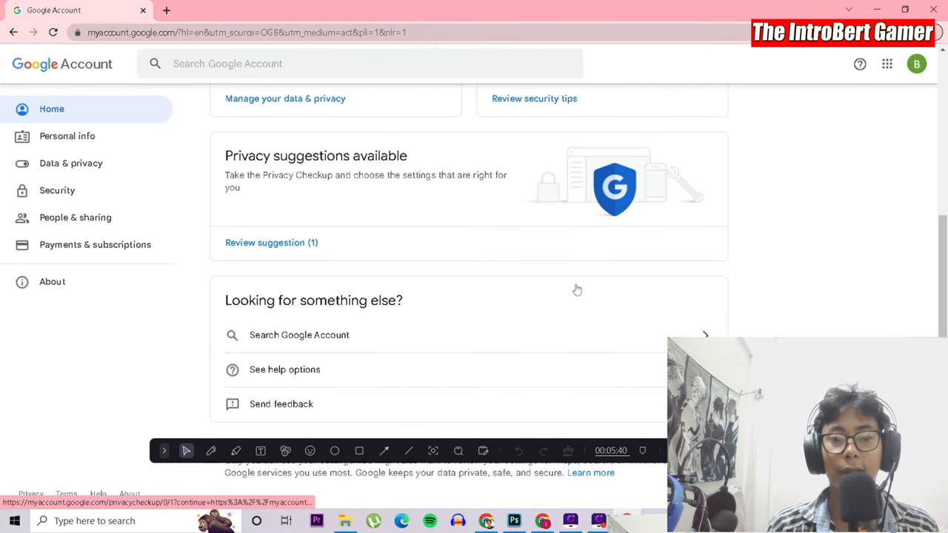
pyautogui.moveTo(71, 163)
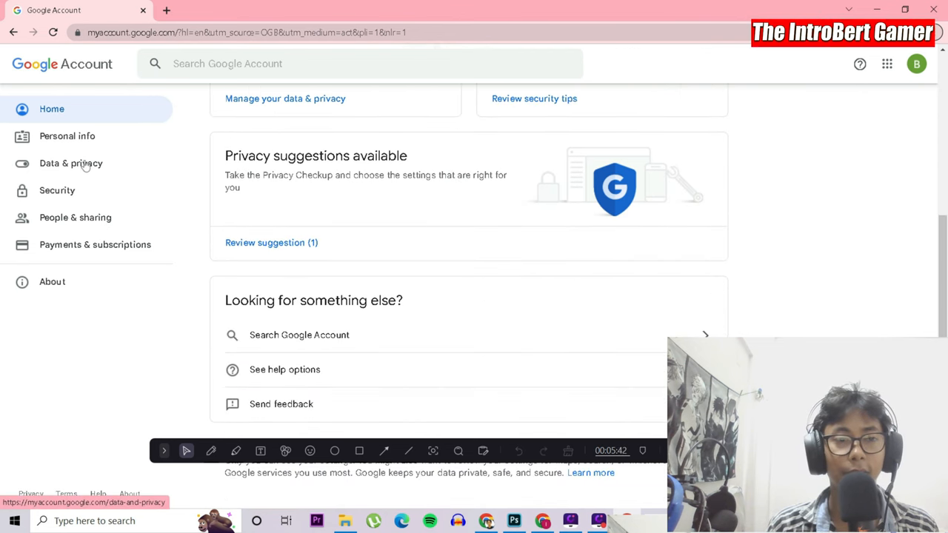
pyautogui.click(71, 163)
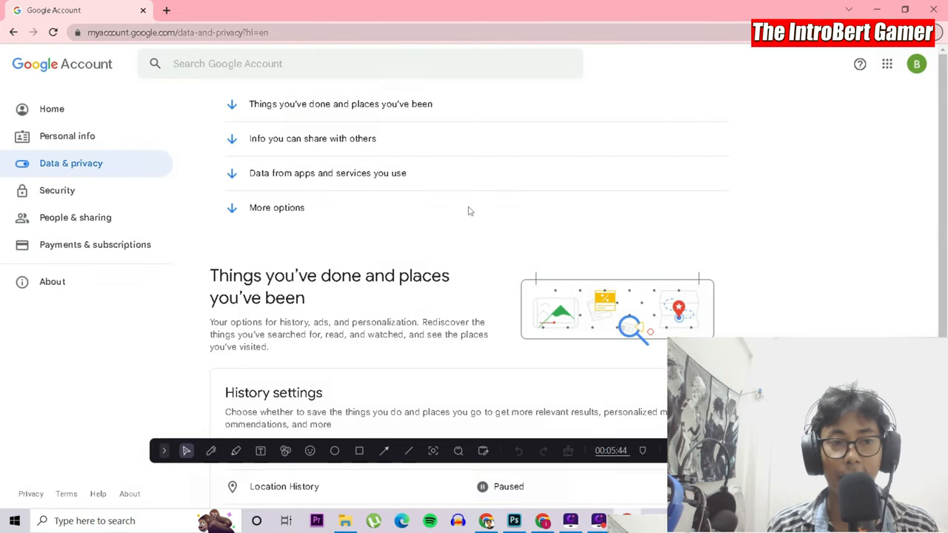
pyautogui.scroll(-3)
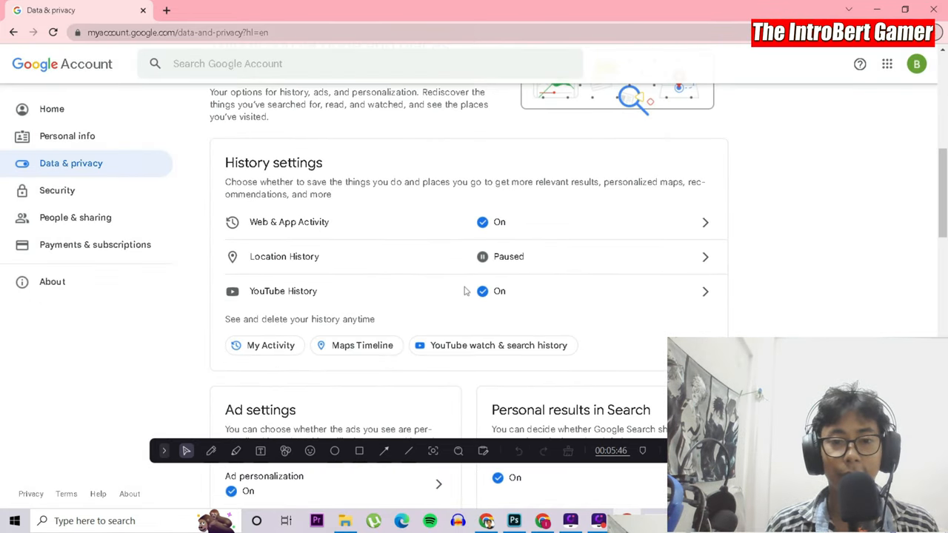
pyautogui.moveTo(529, 299)
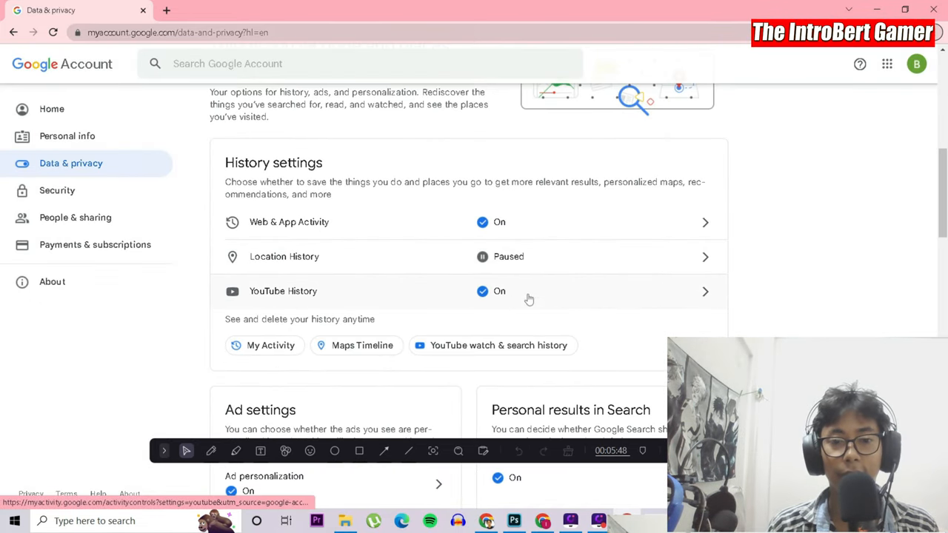
pyautogui.scroll(-3)
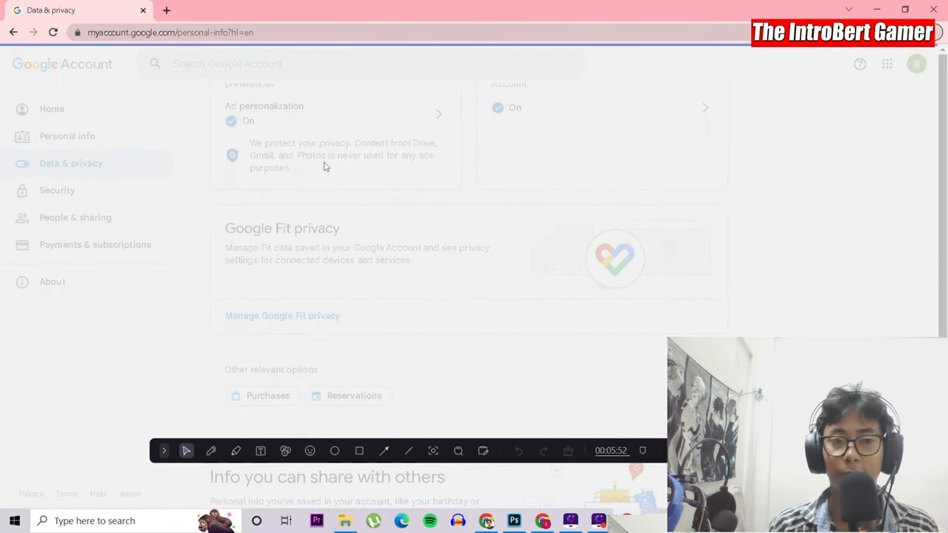
pyautogui.click(67, 136)
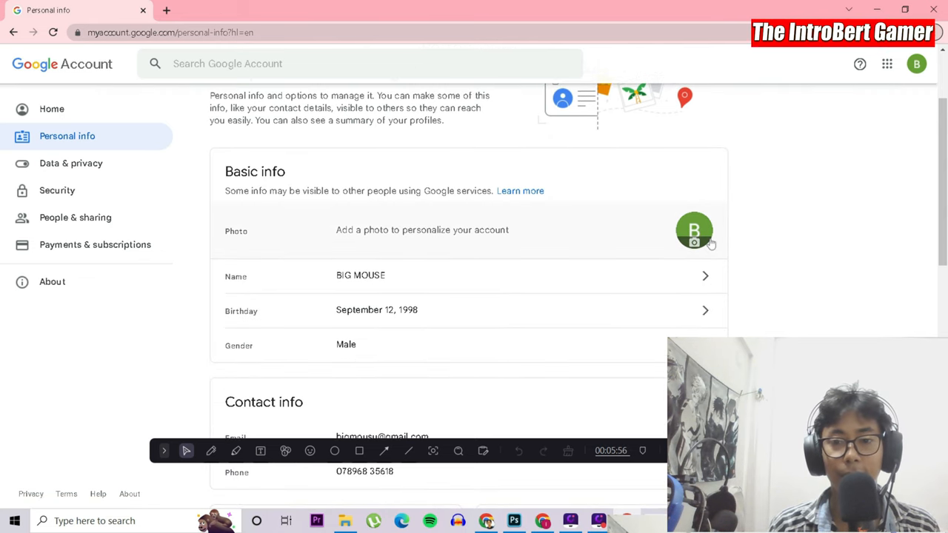
pyautogui.click(693, 230)
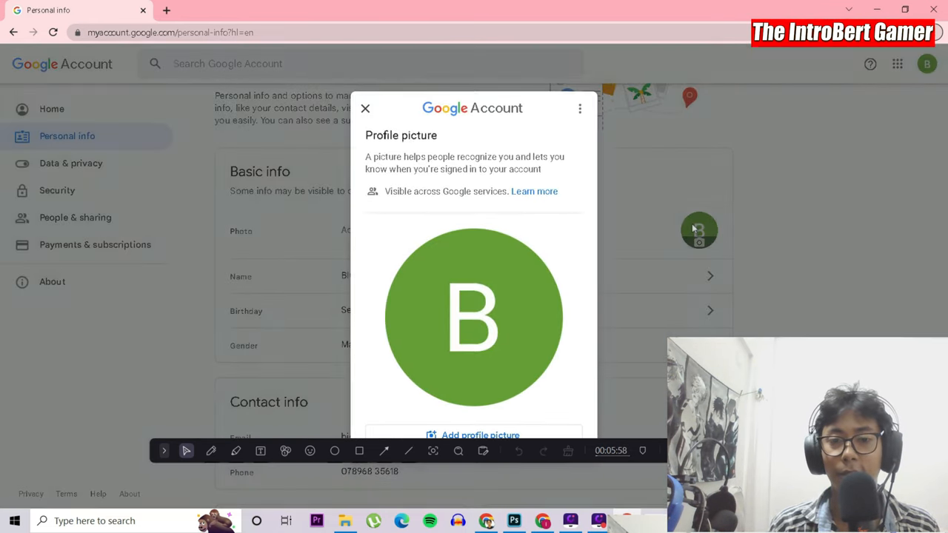
pyautogui.click(364, 109)
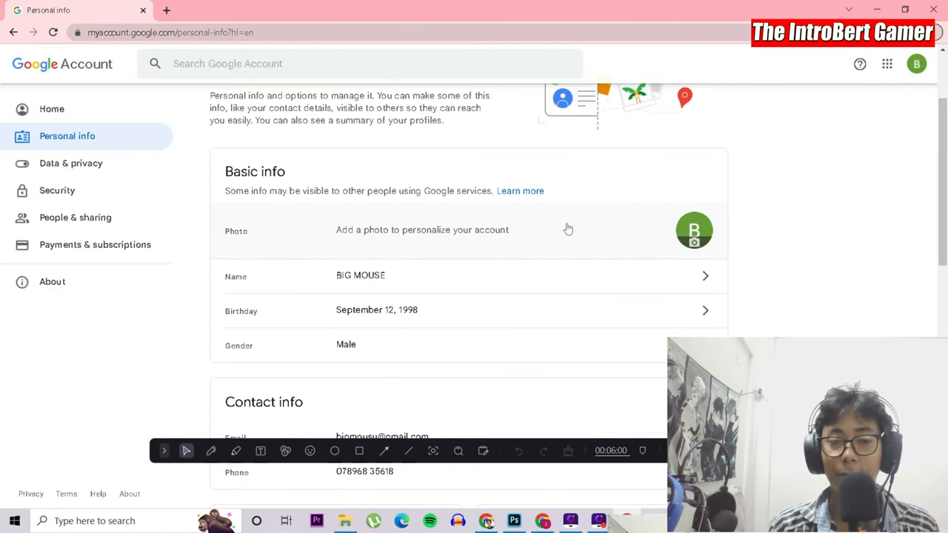
pyautogui.scroll(-3)
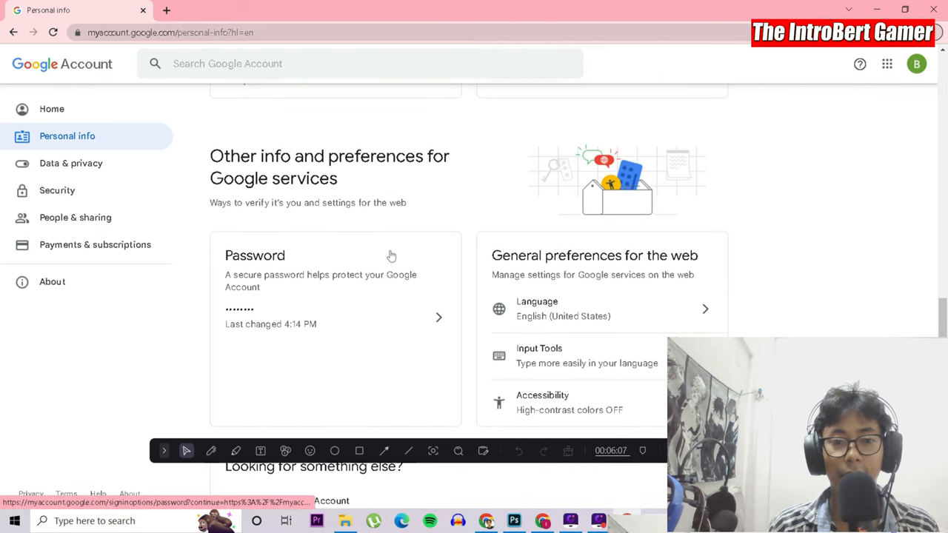
pyautogui.scroll(-3)
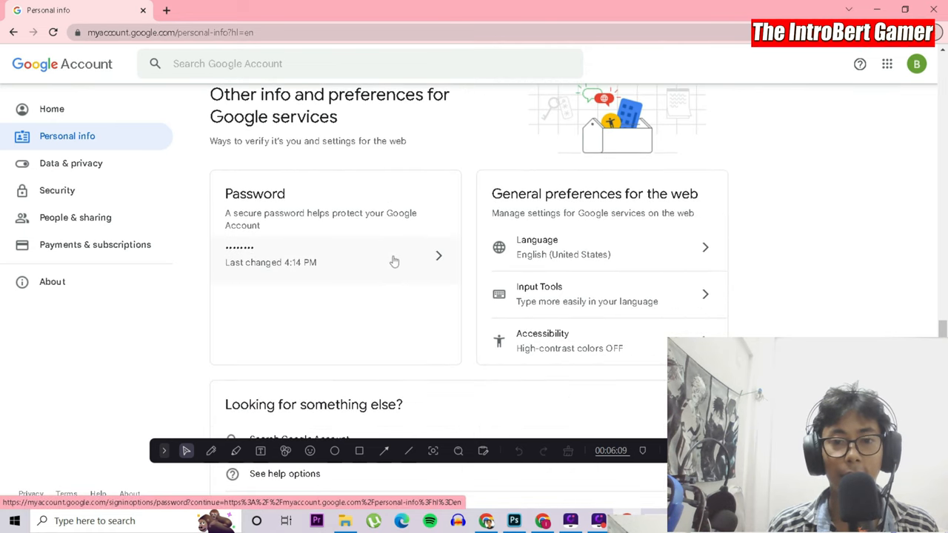
pyautogui.moveTo(415, 265)
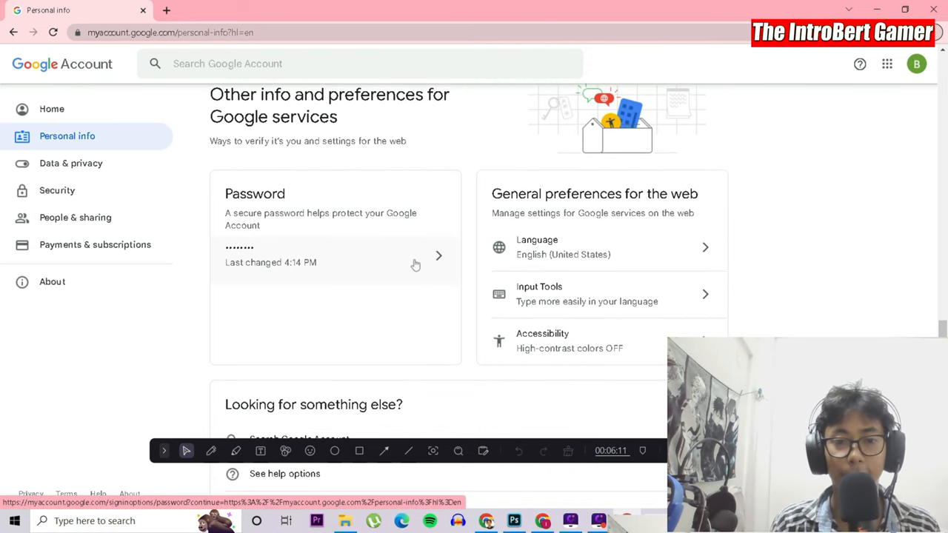
pyautogui.moveTo(337, 228)
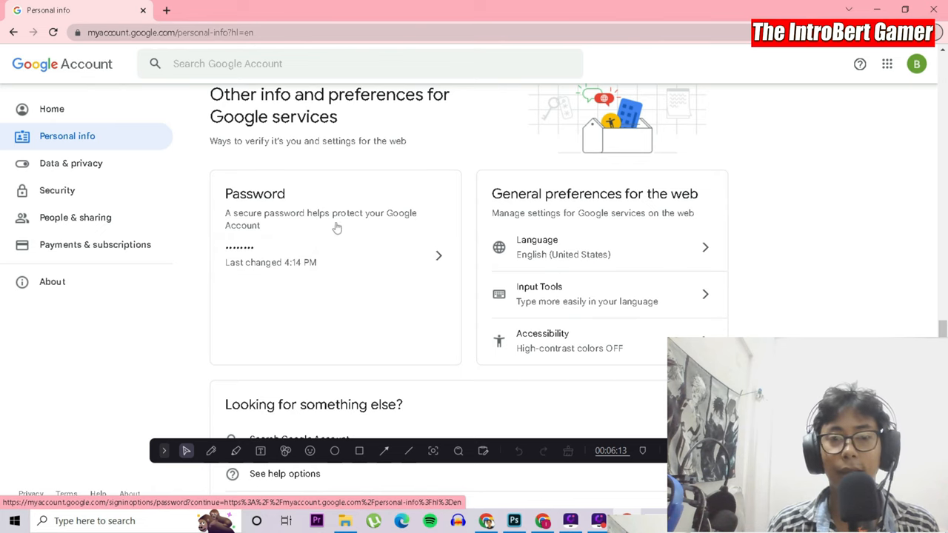
pyautogui.scroll(-3)
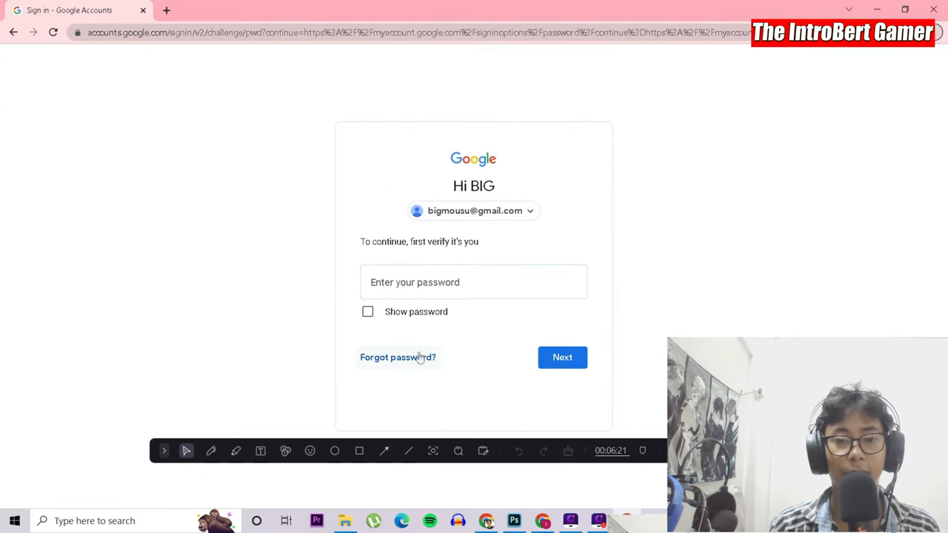
pyautogui.click(397, 357)
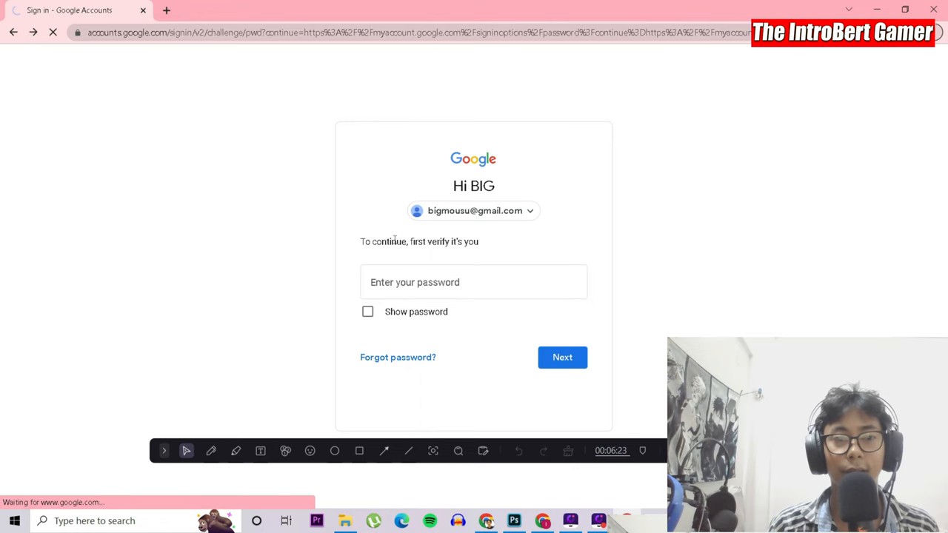
pyautogui.click(563, 356)
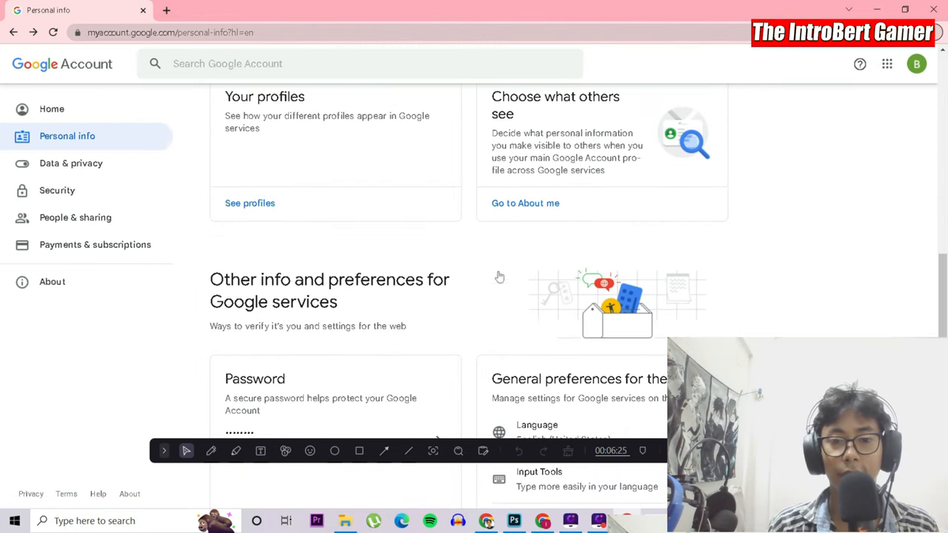
pyautogui.scroll(-3)
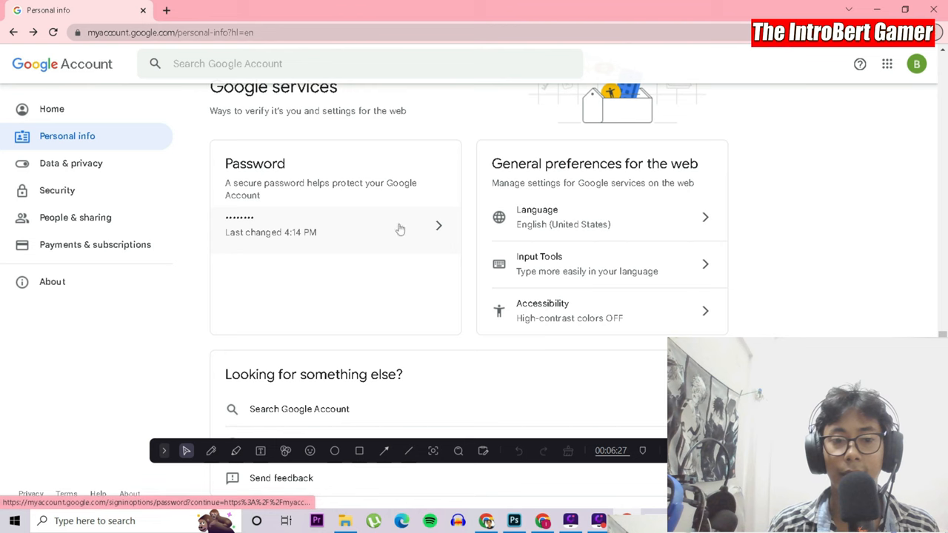
# - Go to People & sharing and scroll through family group and contacts settings
pyautogui.click(74, 216)
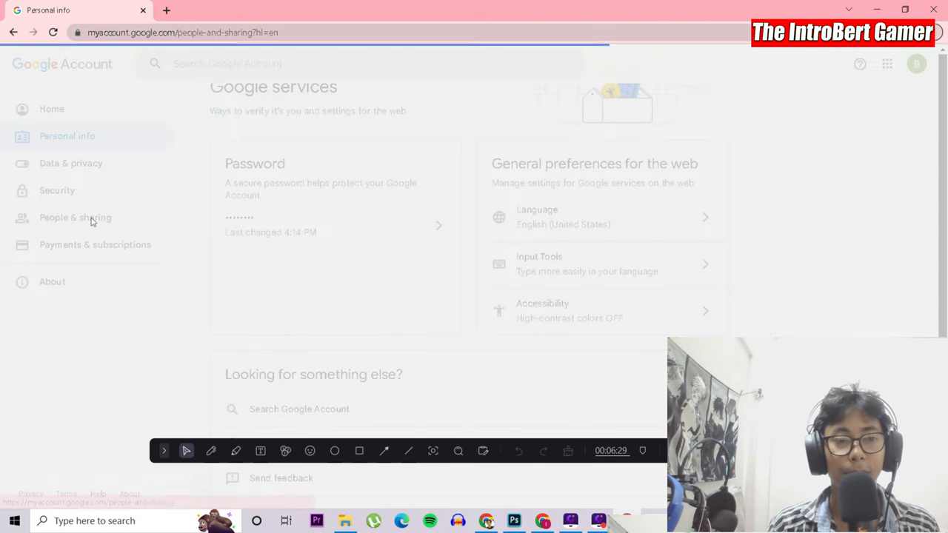
pyautogui.click(75, 216)
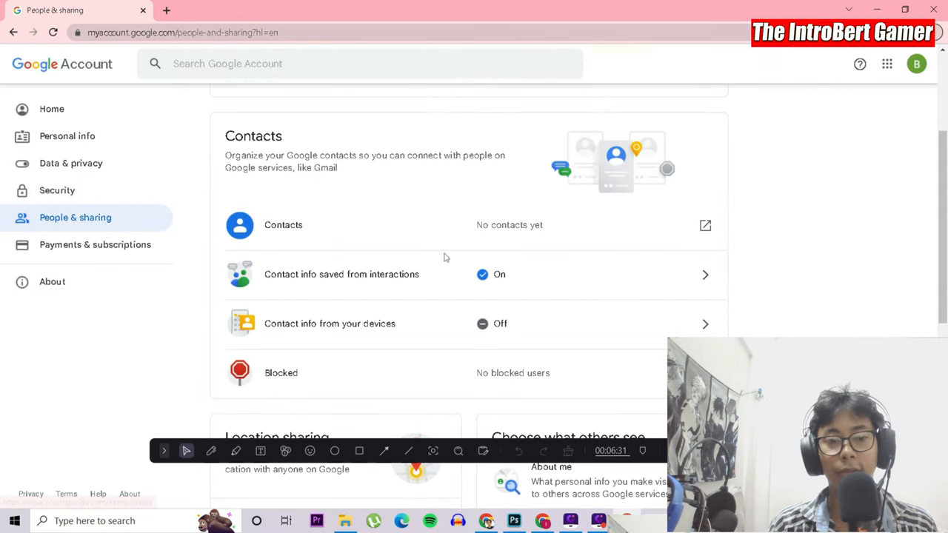
pyautogui.scroll(-3)
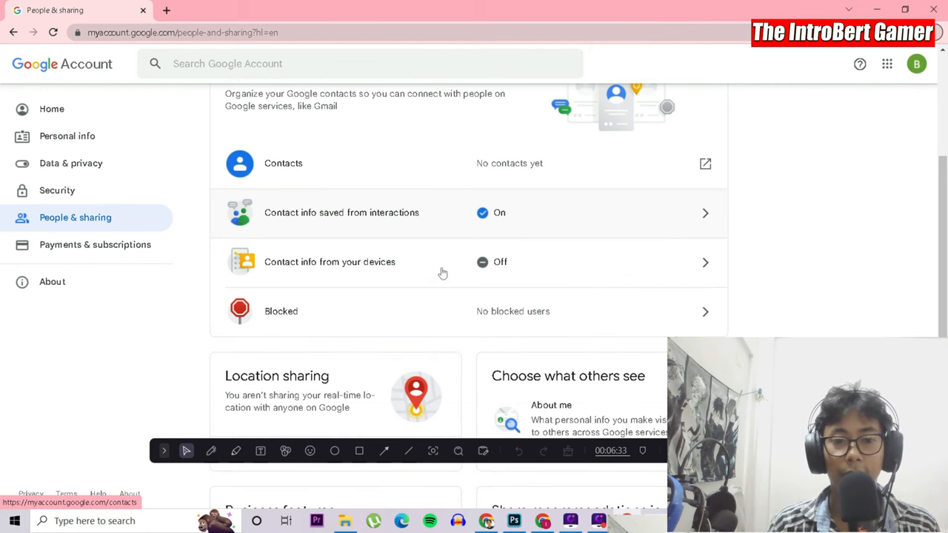
pyautogui.scroll(-3)
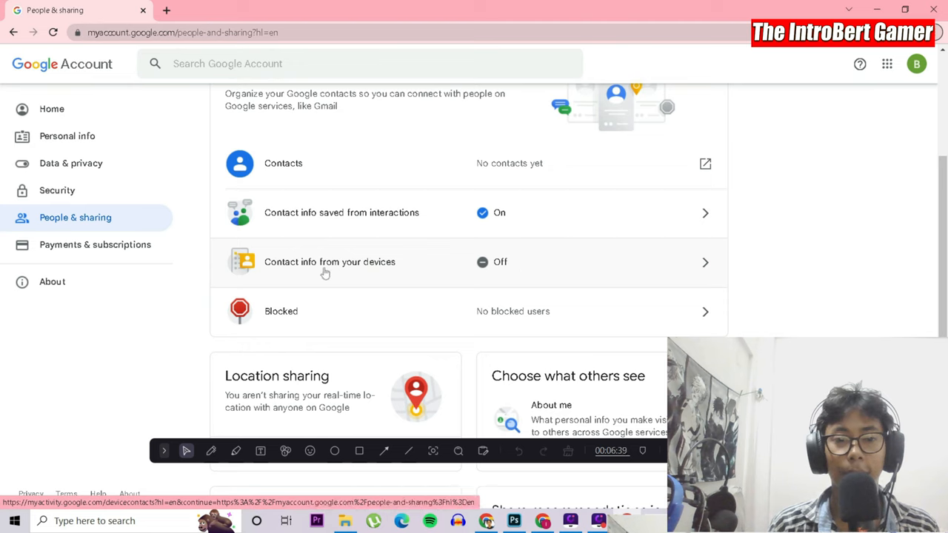
pyautogui.click(468, 260)
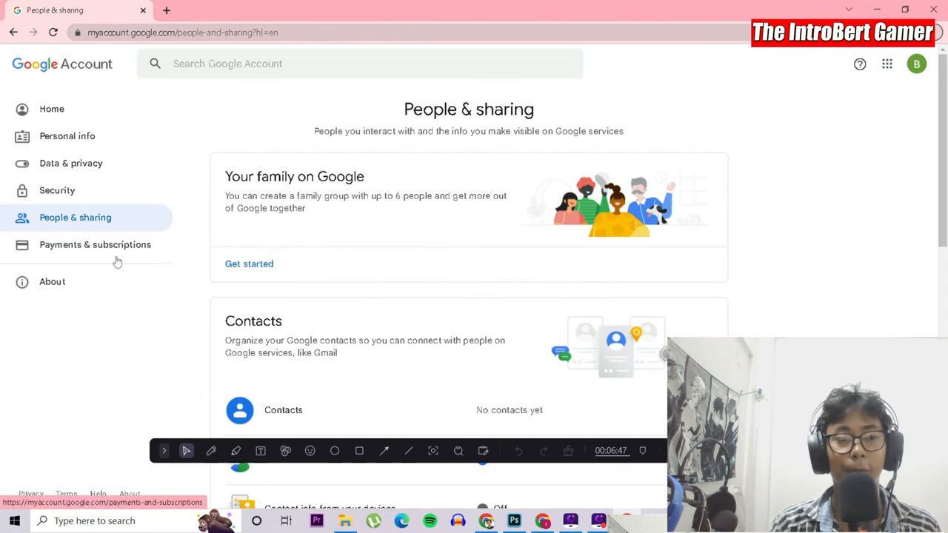
# - Review Payment methods, Purchases, Account storage and Subscriptions on the Payments & subscriptions page
pyautogui.click(95, 244)
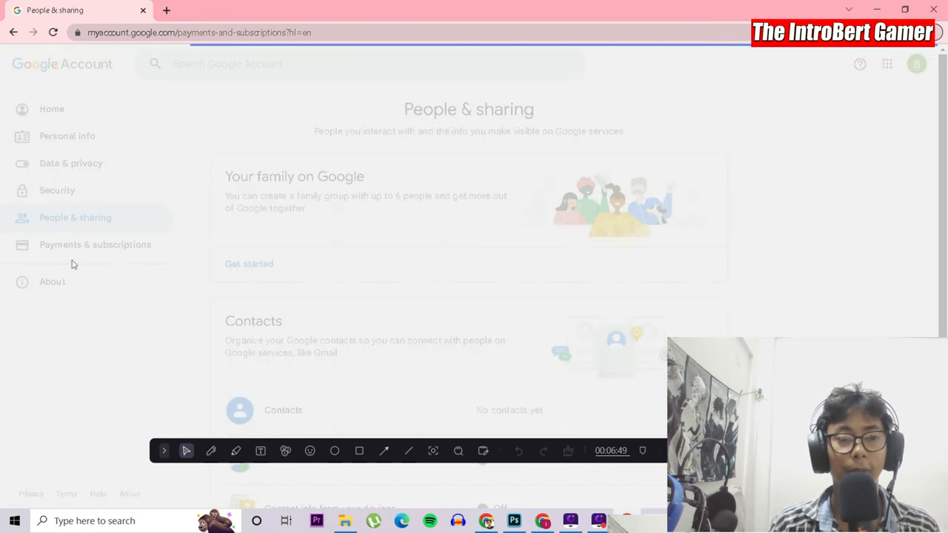
pyautogui.click(95, 245)
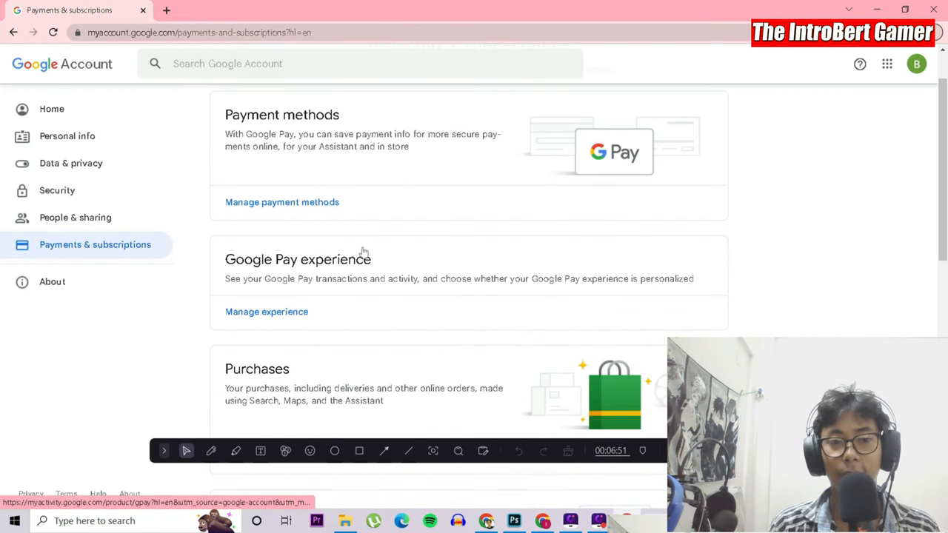
pyautogui.moveTo(302, 180)
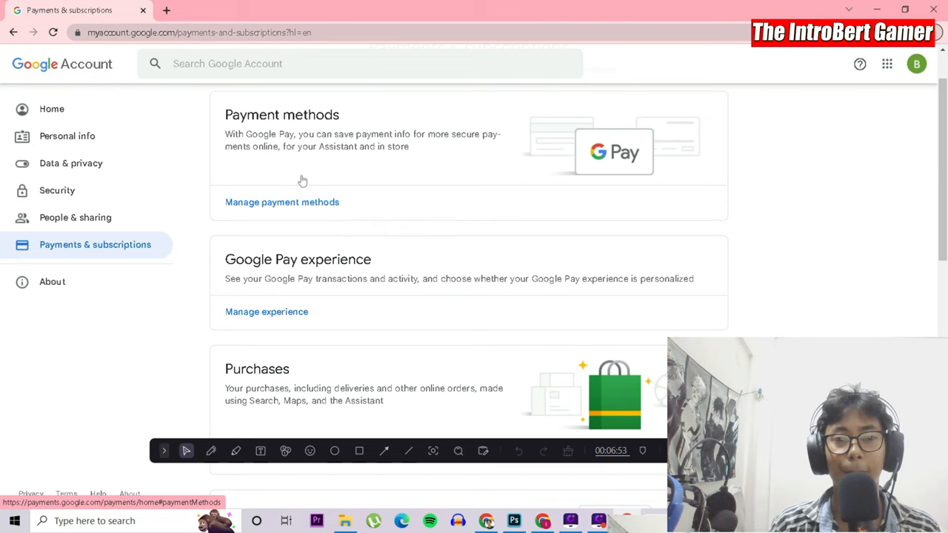
pyautogui.moveTo(251, 216)
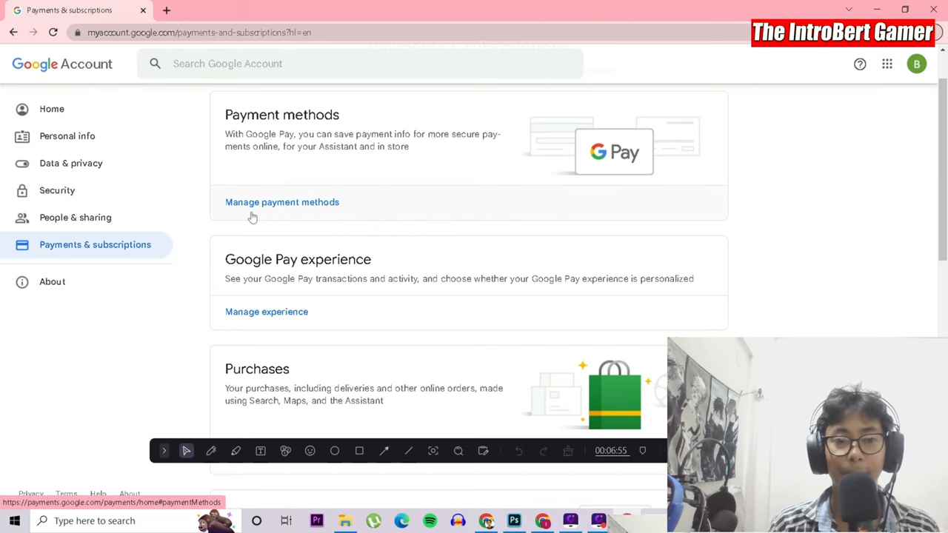
pyautogui.scroll(-3)
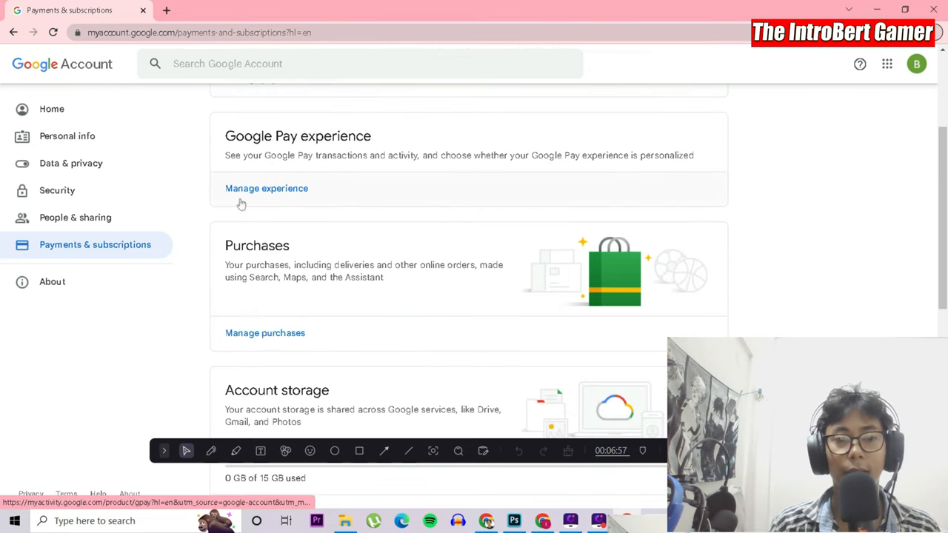
pyautogui.moveTo(288, 161)
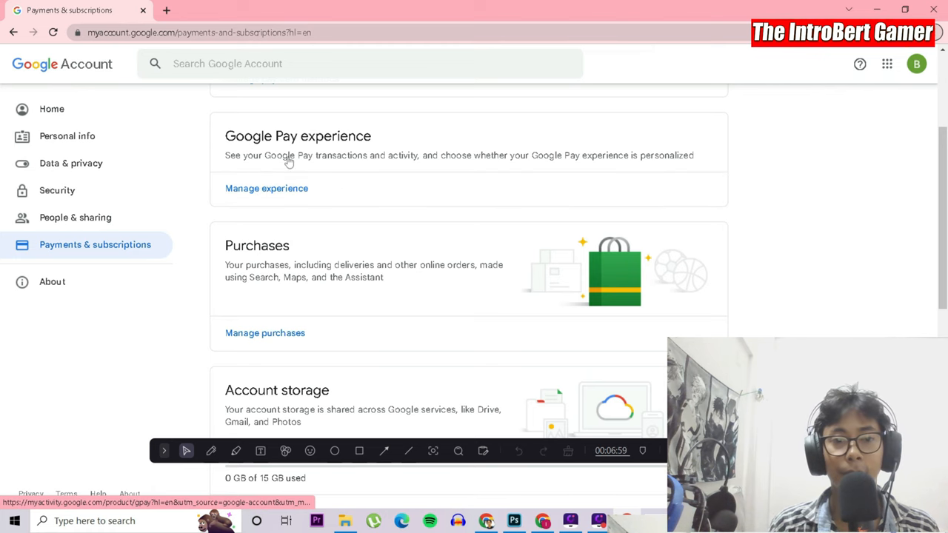
pyautogui.scroll(-3)
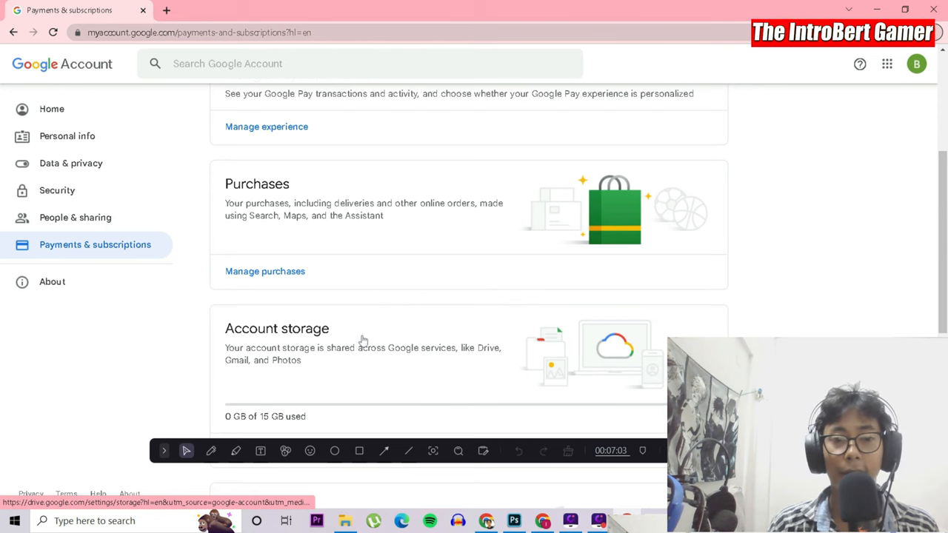
pyautogui.scroll(-3)
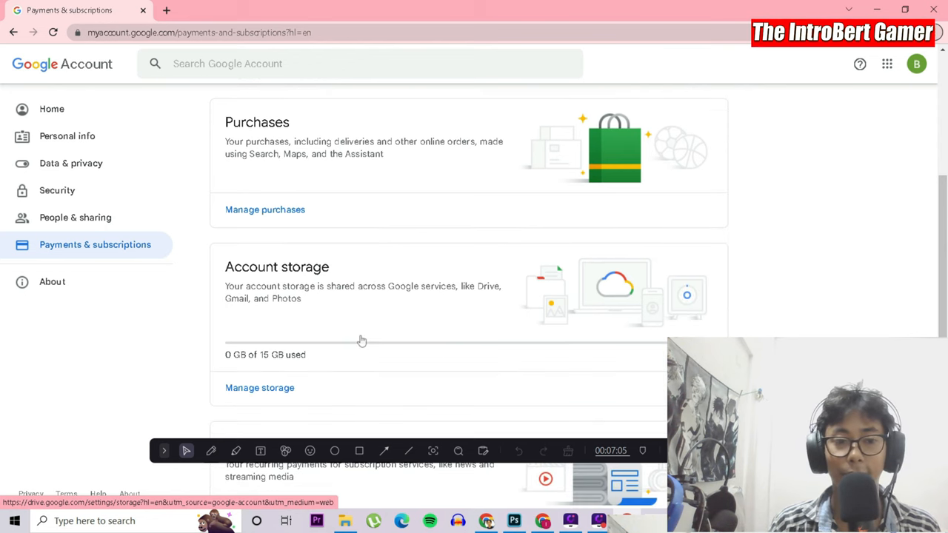
pyautogui.scroll(-3)
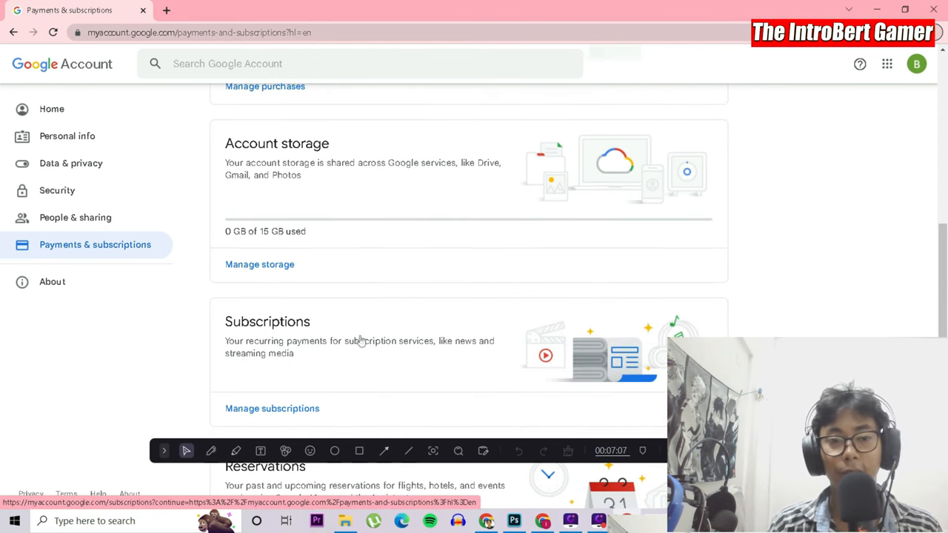
pyautogui.scroll(-3)
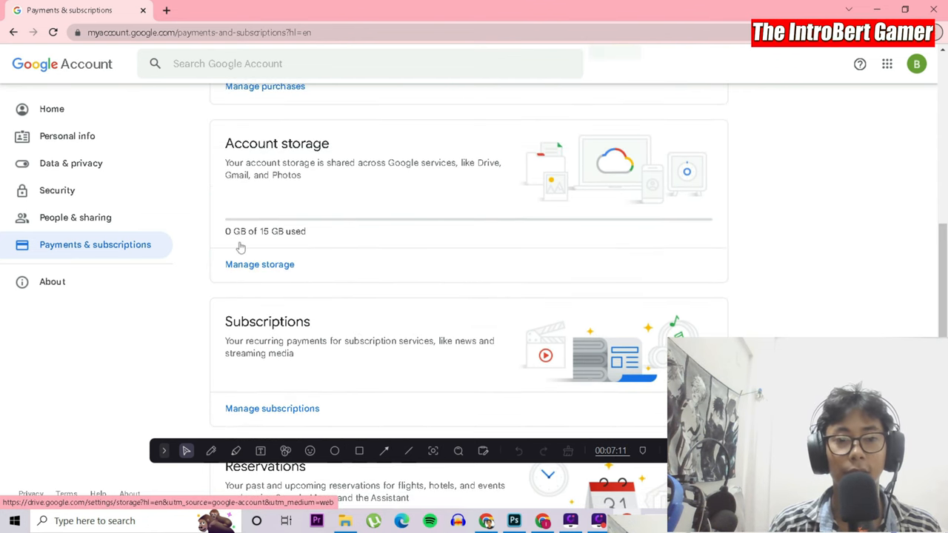
pyautogui.moveTo(287, 255)
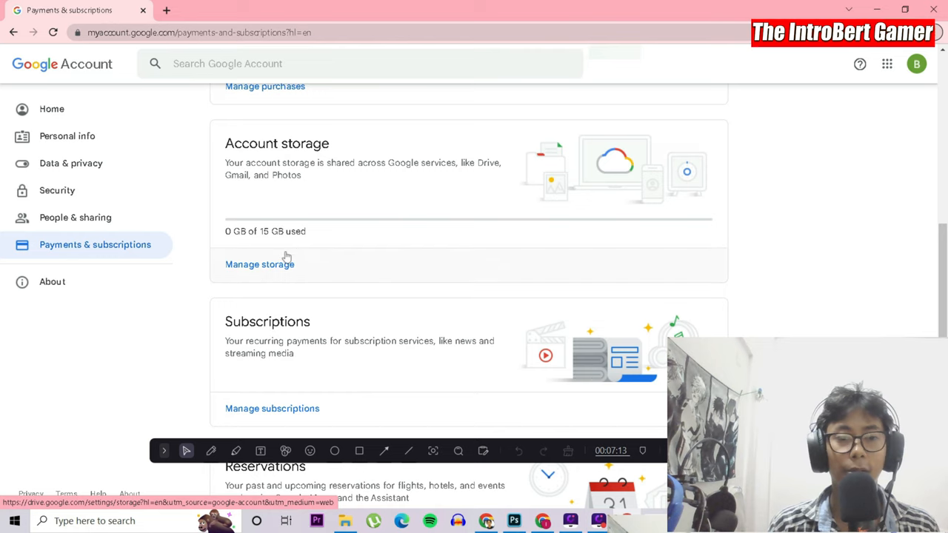
pyautogui.moveTo(314, 295)
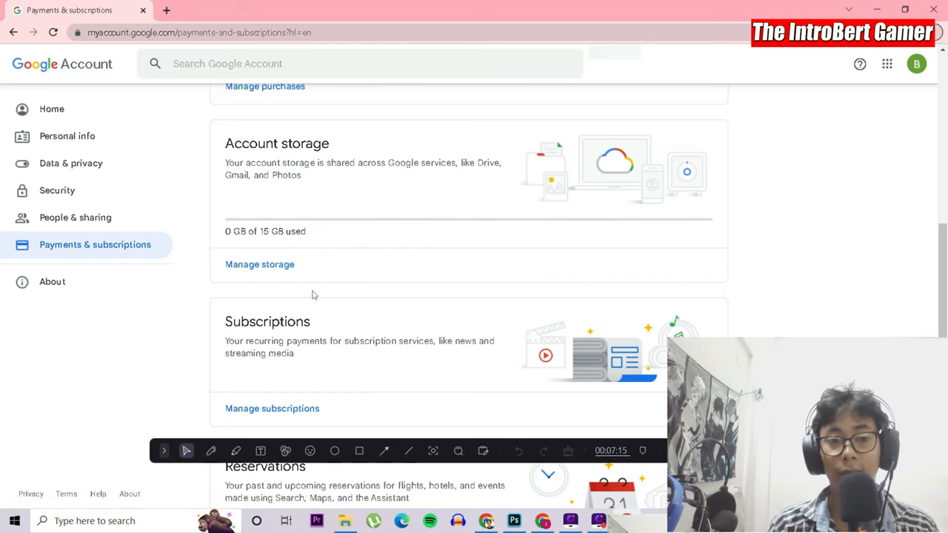
pyautogui.moveTo(311, 299)
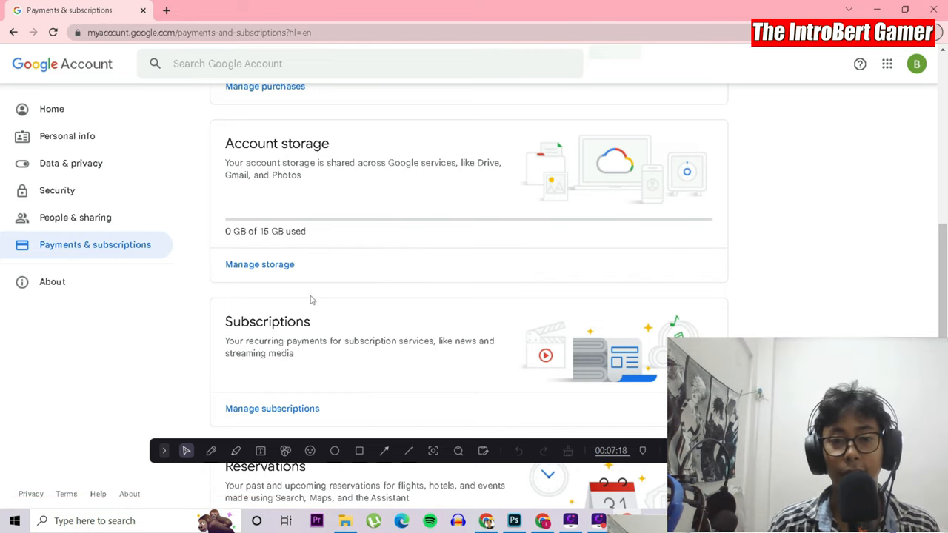
pyautogui.scroll(-3)
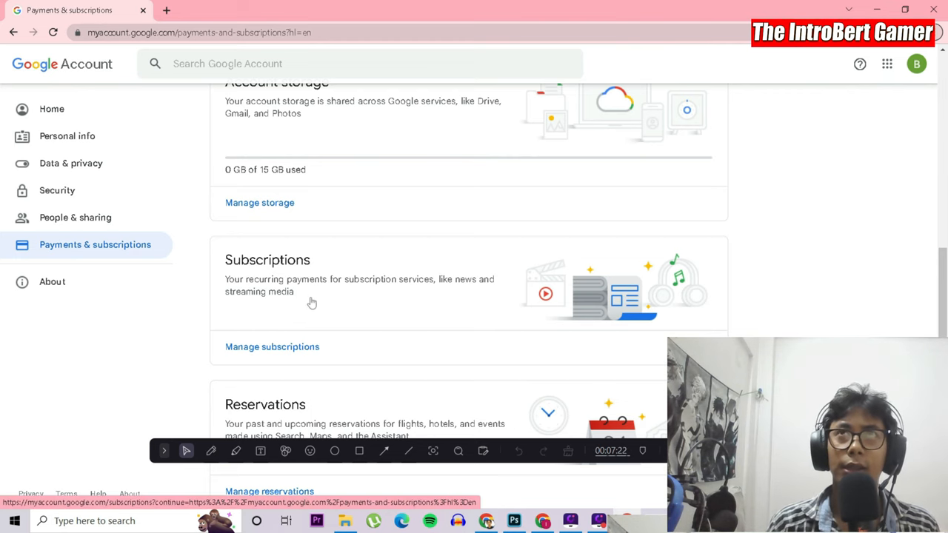
pyautogui.scroll(-3)
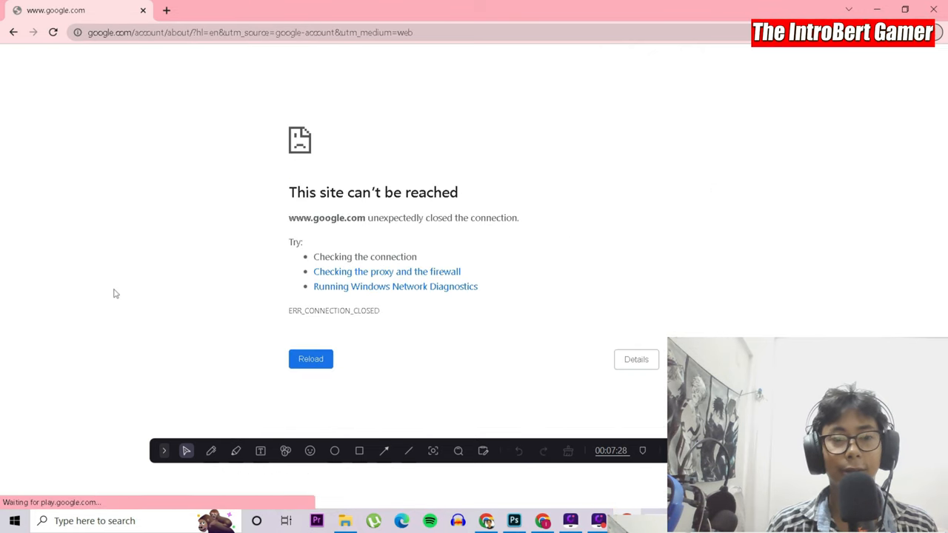
# - Reload the failed About Google Account page and scroll its overview
pyautogui.click(311, 359)
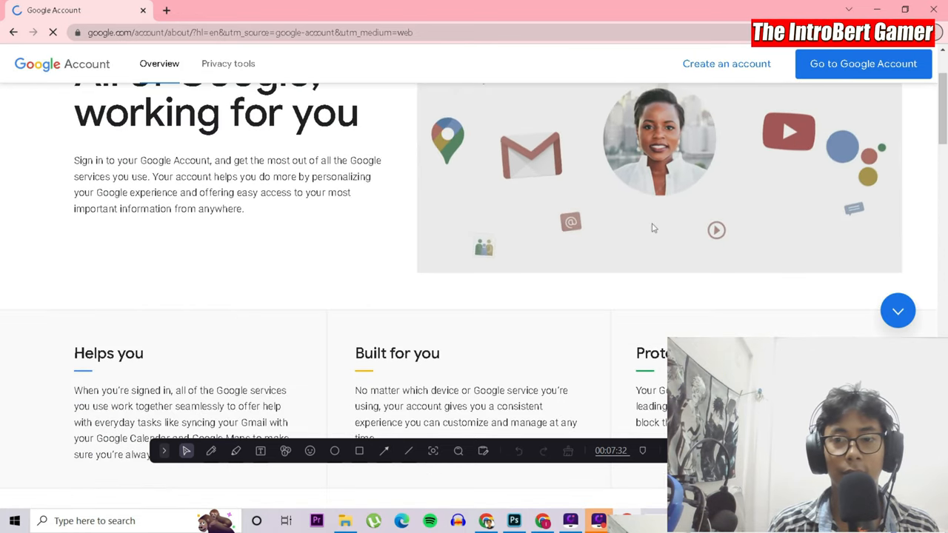
pyautogui.scroll(-3)
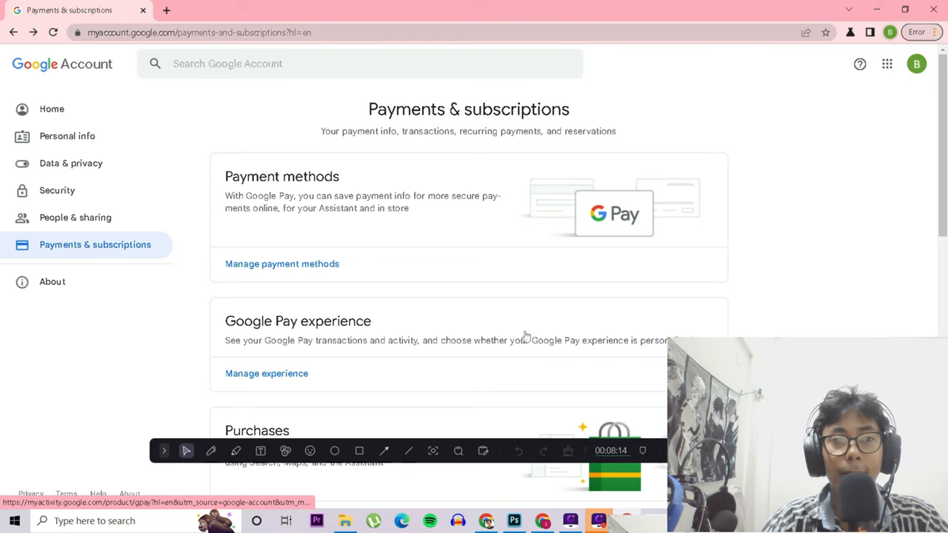
pyautogui.moveTo(604, 281)
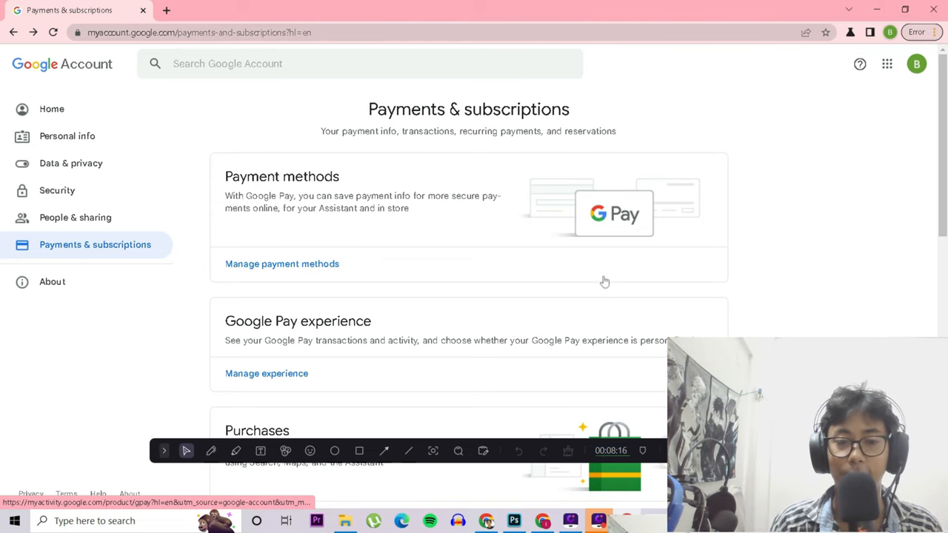